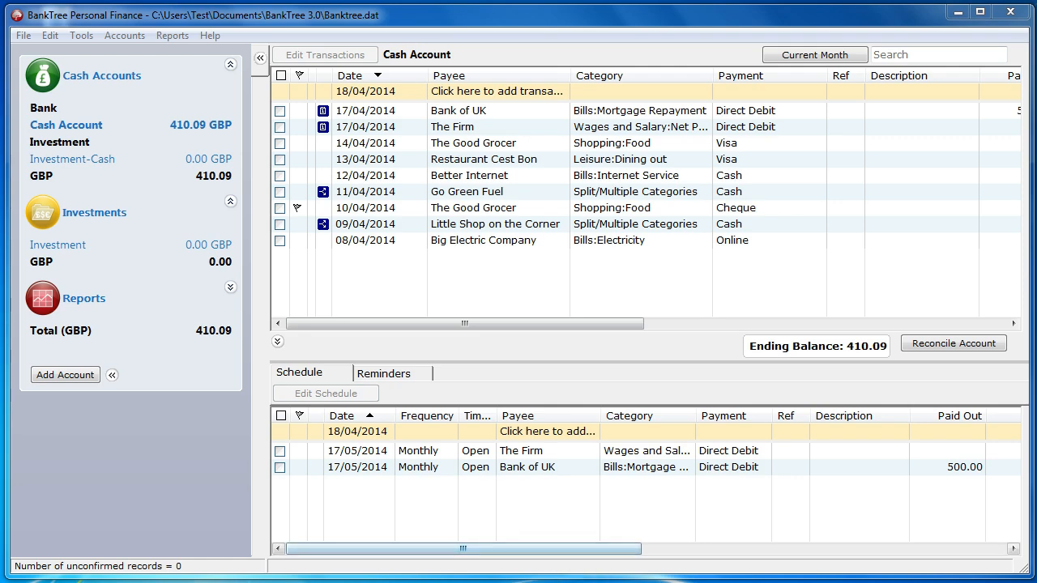
# Bring up Categories & Budgets from the Tools menu and review the category list
pyautogui.click(81, 36)
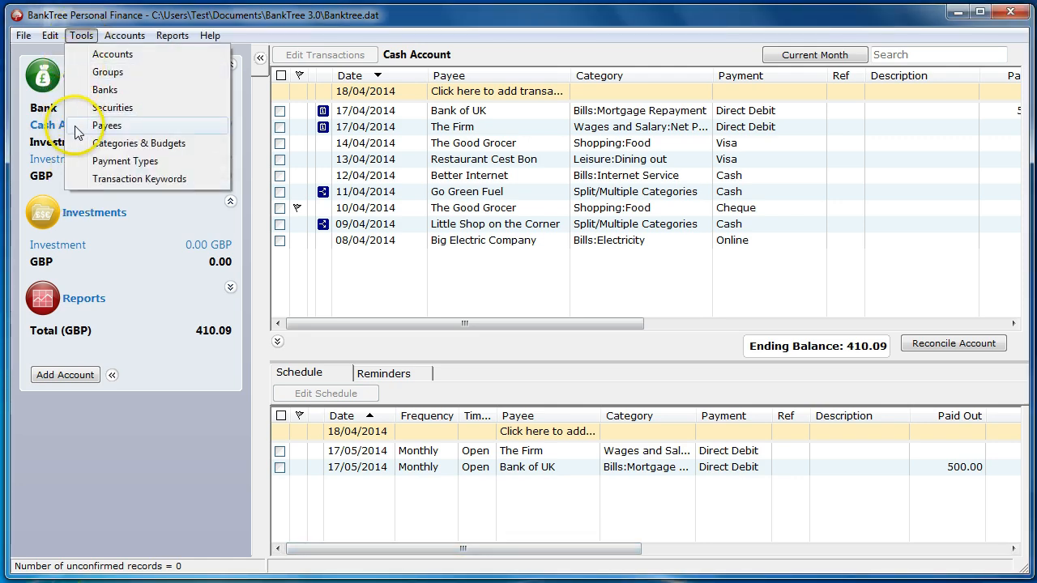
pyautogui.click(141, 143)
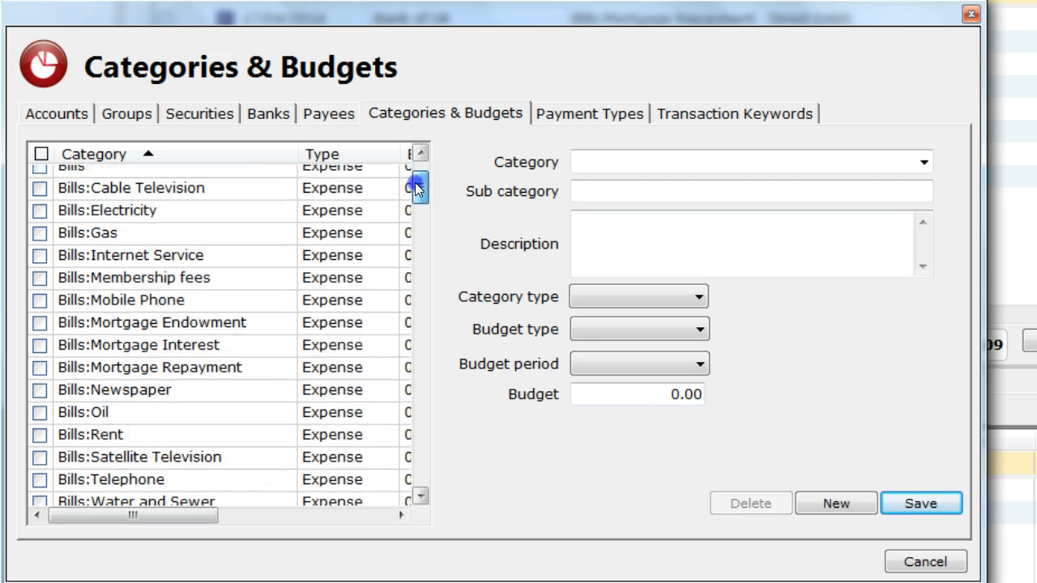
pyautogui.scroll(-3)
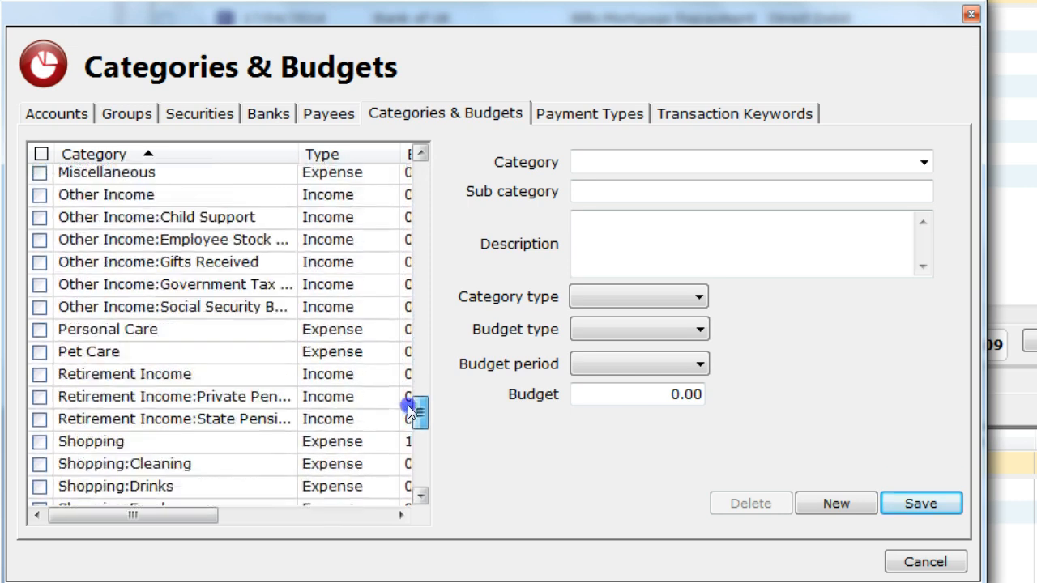
pyautogui.scroll(-3)
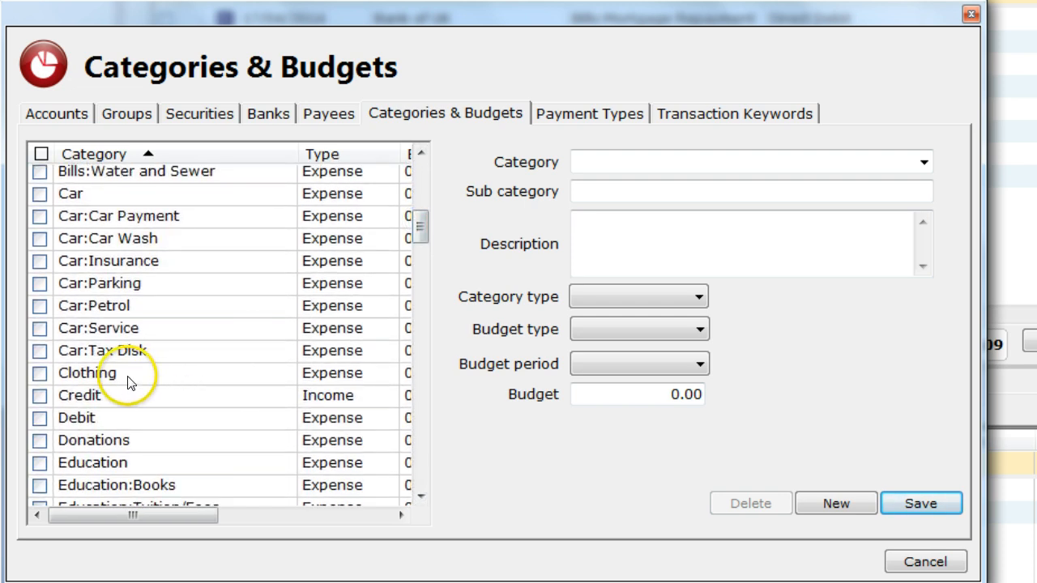
pyautogui.moveTo(154, 383)
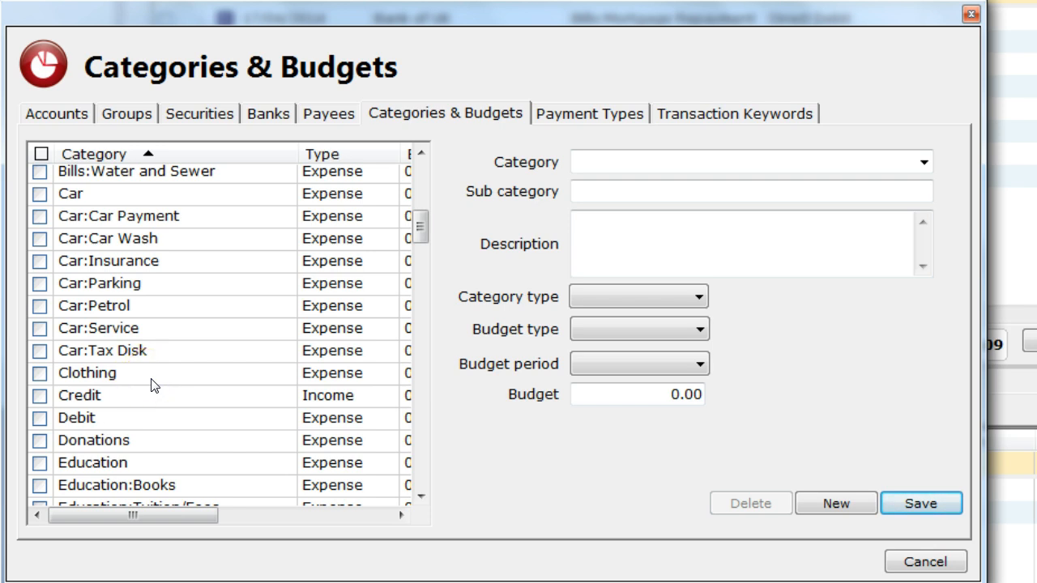
pyautogui.moveTo(485, 511)
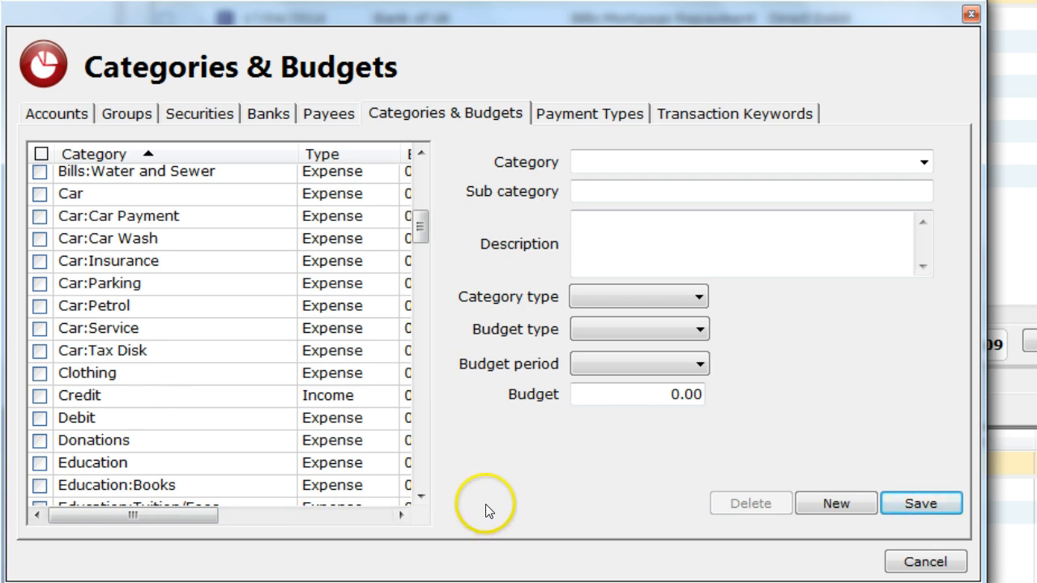
pyautogui.moveTo(836, 502)
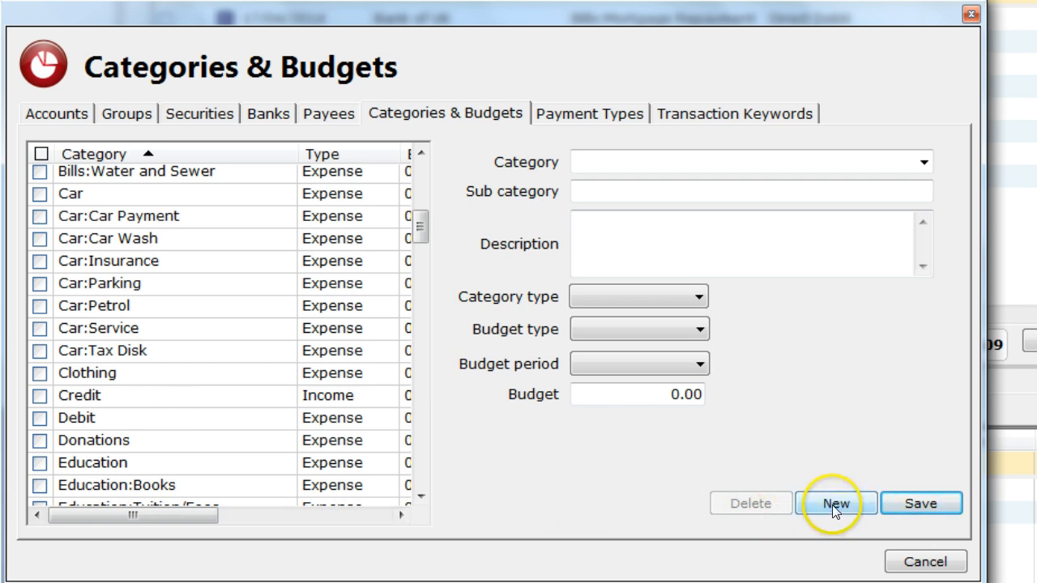
# Create a new Expense subcategory named Shoes under the Clothing category
pyautogui.click(836, 502)
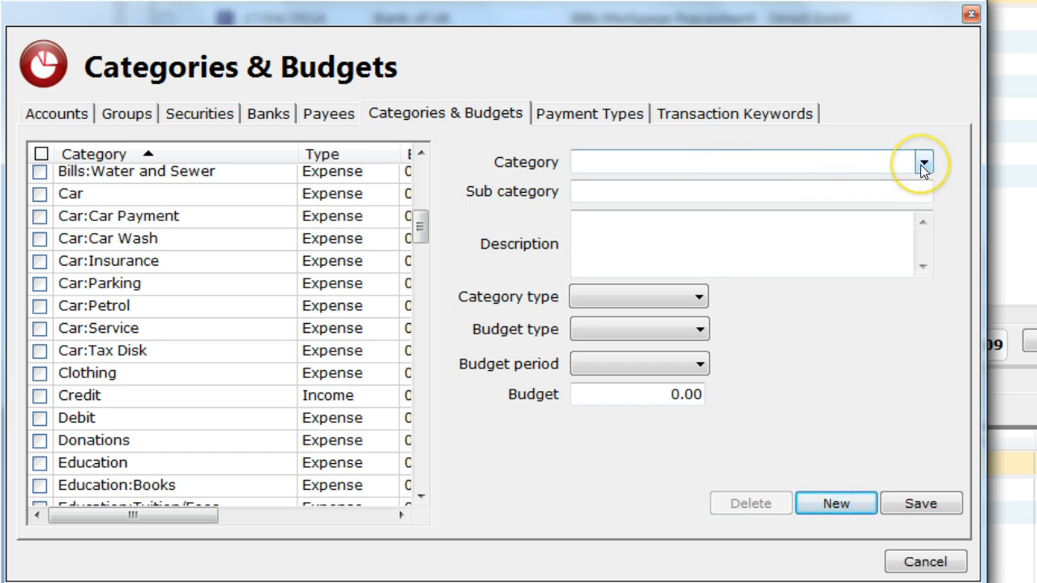
pyautogui.click(922, 162)
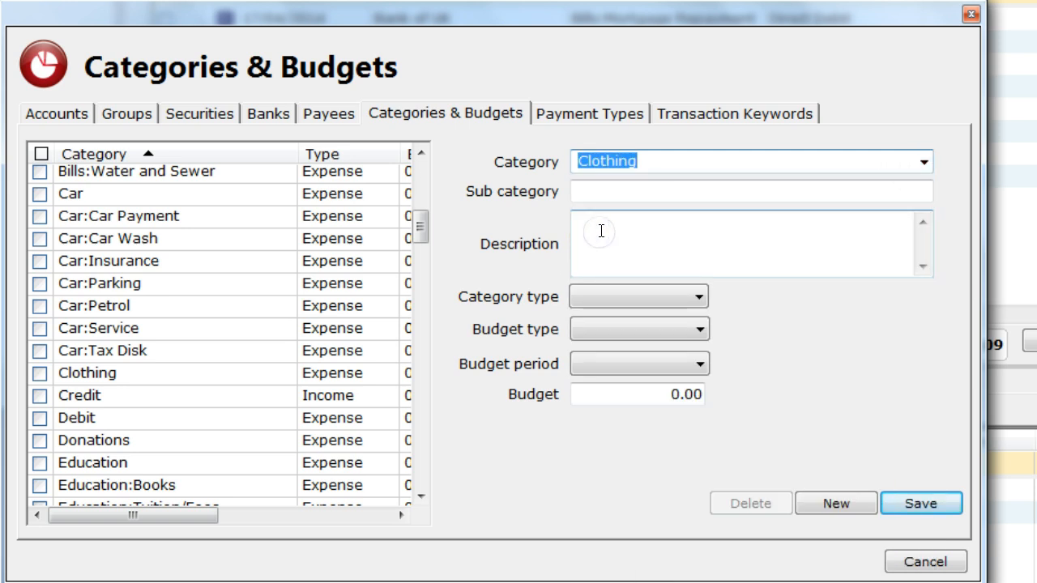
pyautogui.click(749, 191)
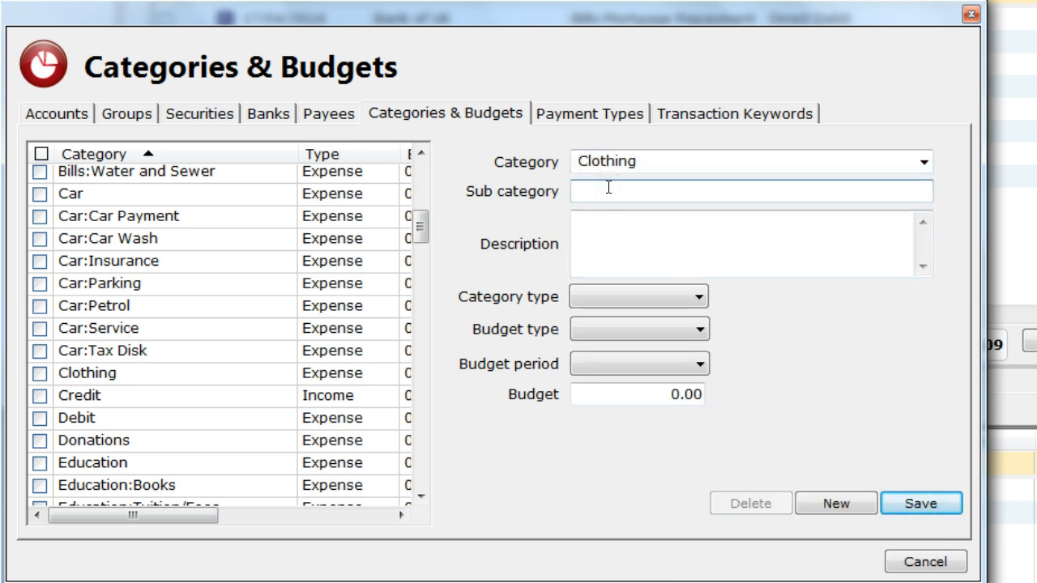
pyautogui.write('Shoes')
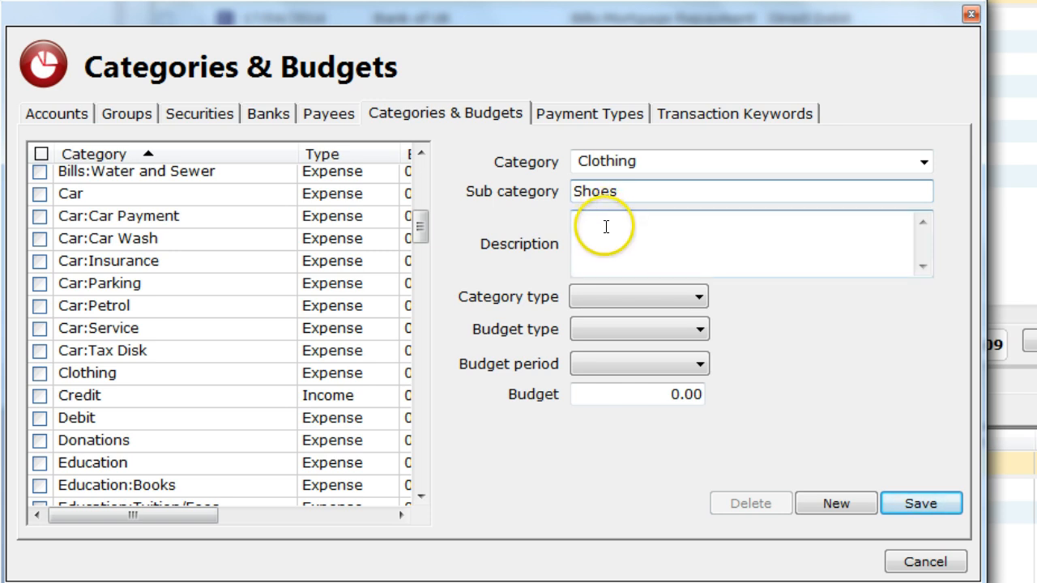
pyautogui.moveTo(604, 233)
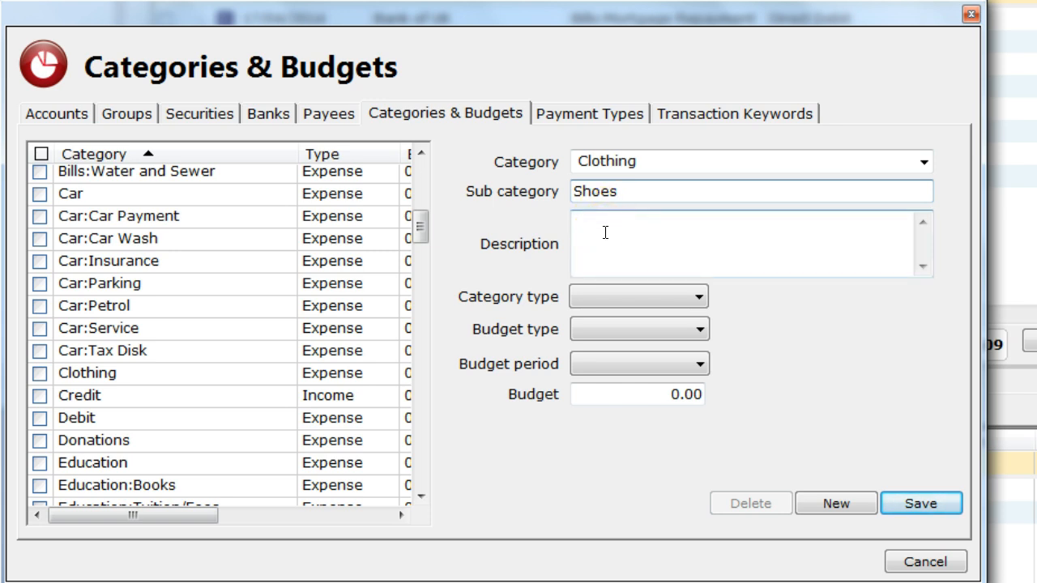
pyautogui.click(698, 296)
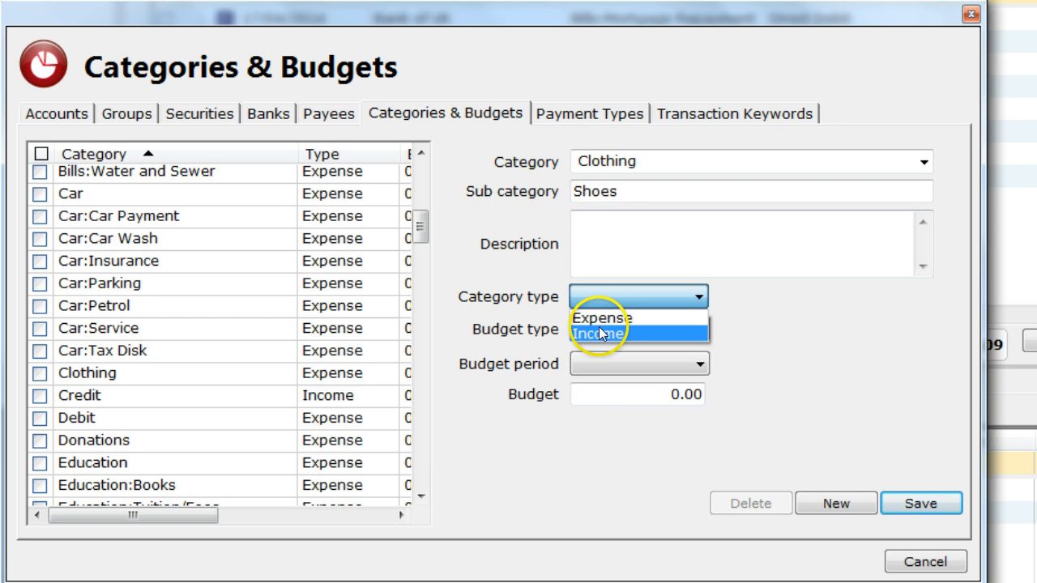
pyautogui.click(602, 318)
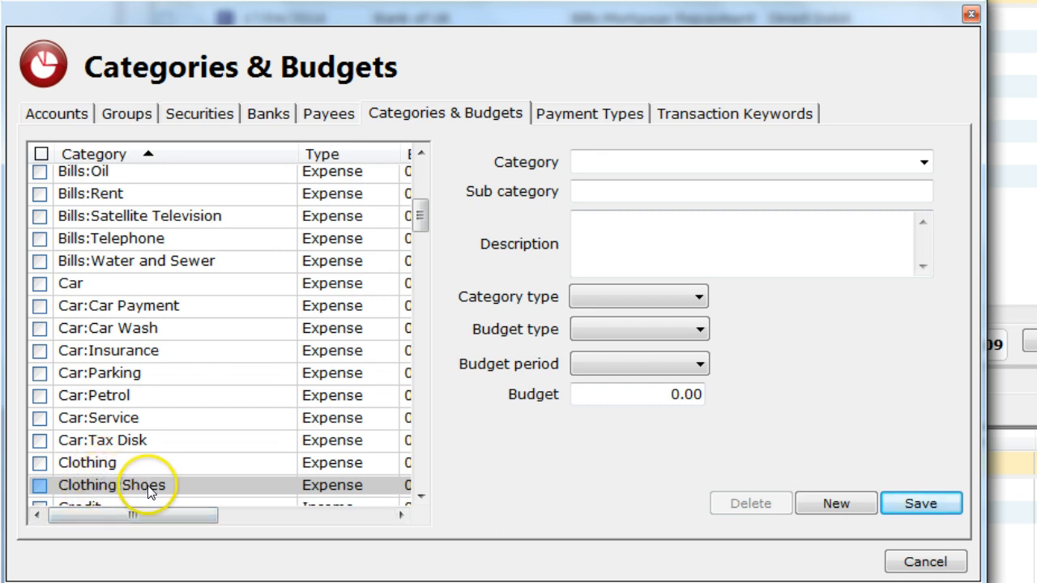
# Review the new Clothing:Shoes entry and the Clothing category details in the list
pyautogui.click(114, 485)
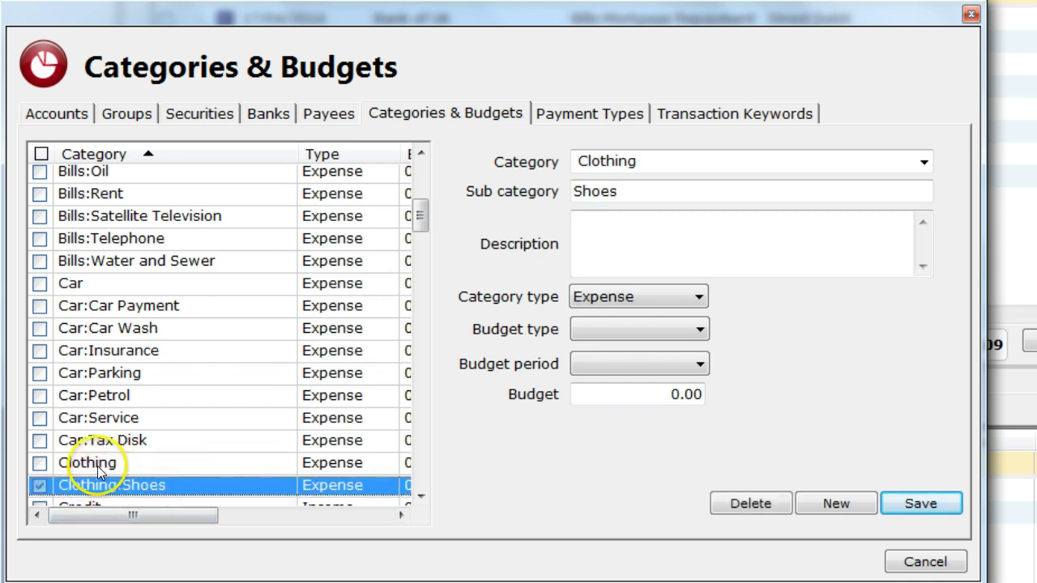
pyautogui.moveTo(133, 515); pyautogui.dragTo(246, 518)
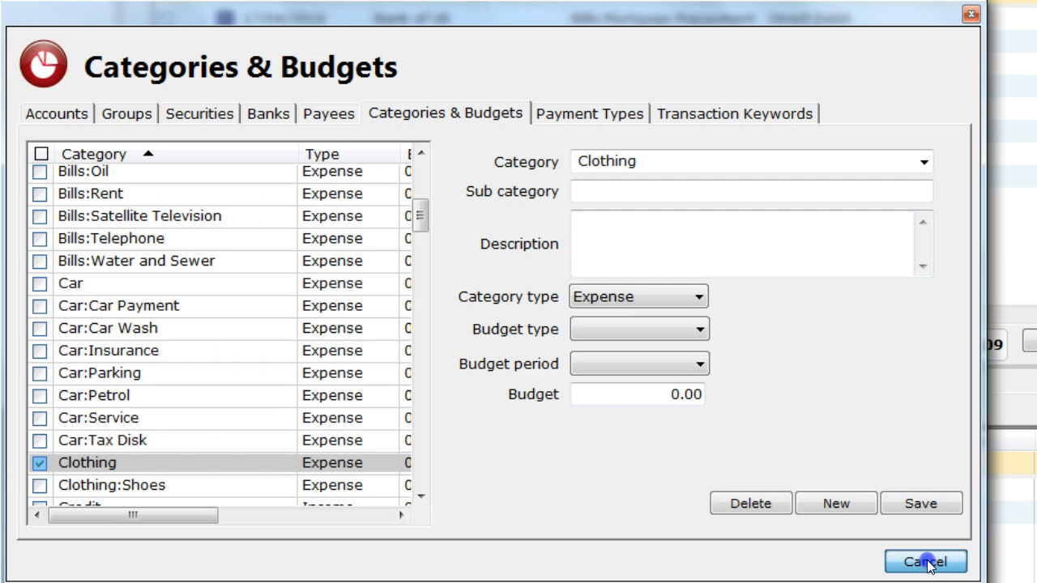
# Cancel the categories window and load Monthly Budget from the Reports list
pyautogui.click(927, 560)
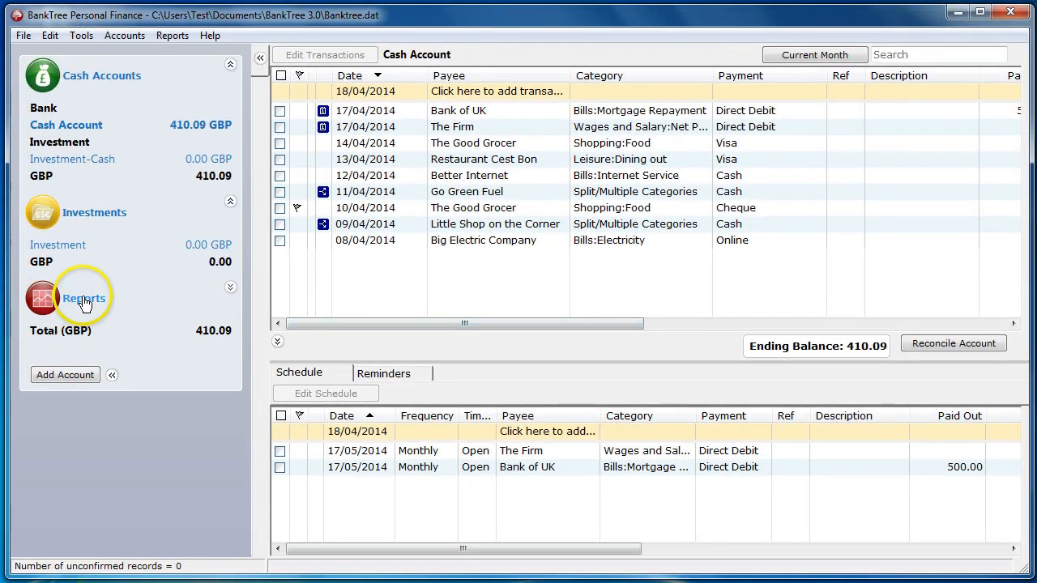
pyautogui.click(84, 298)
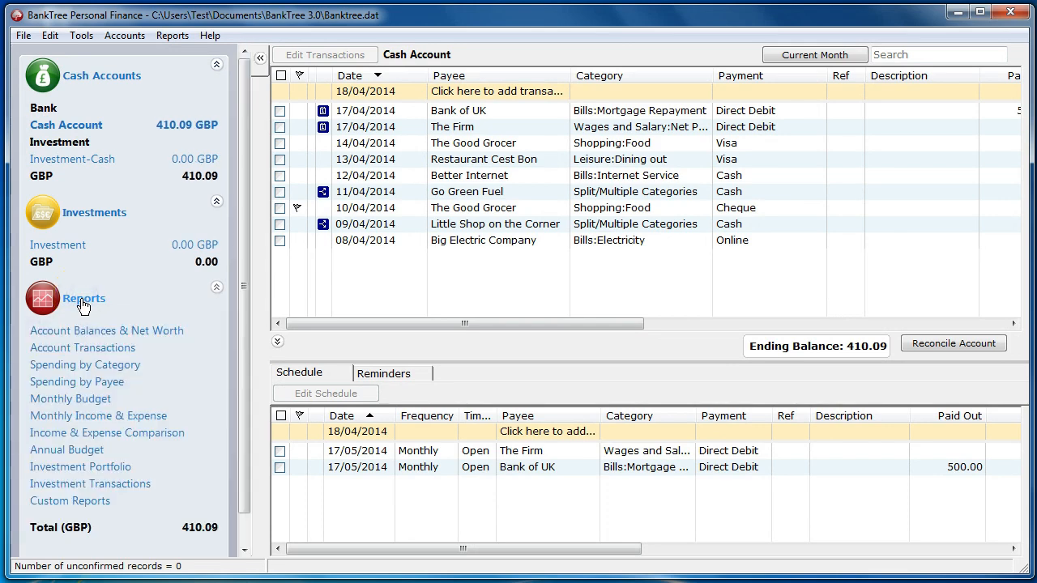
pyautogui.moveTo(69, 399)
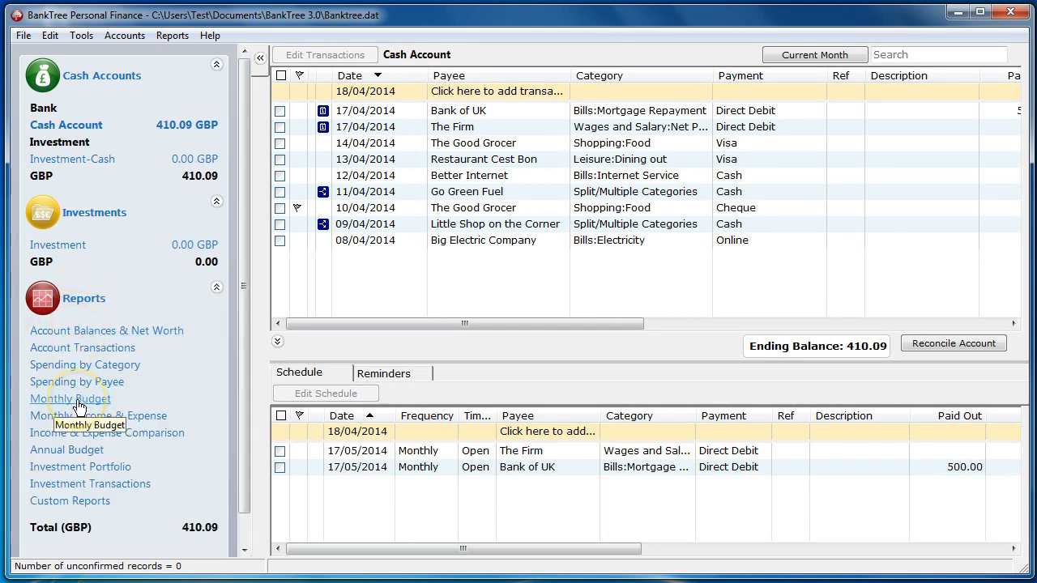
pyautogui.click(68, 398)
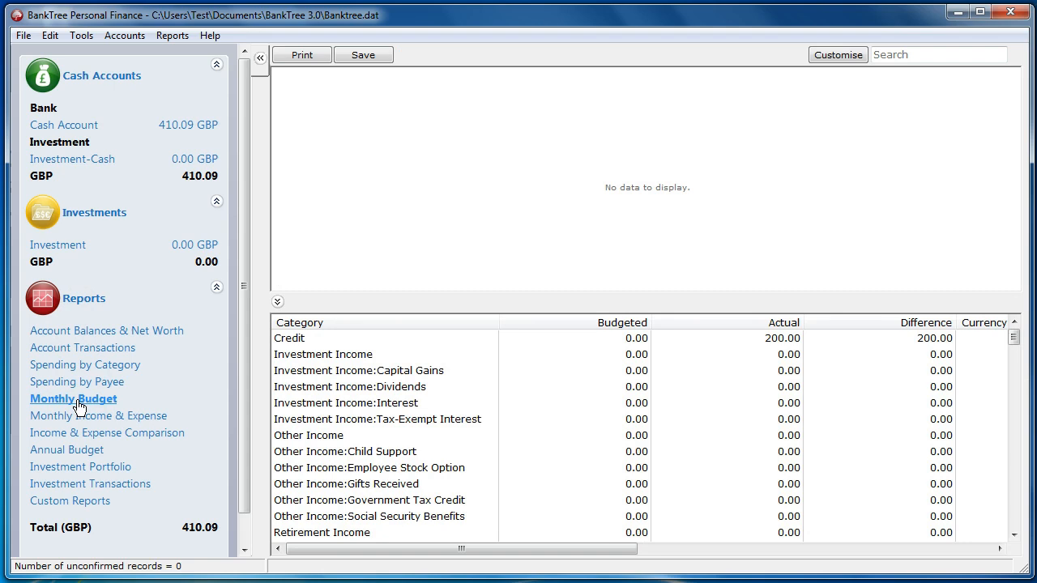
pyautogui.click(73, 399)
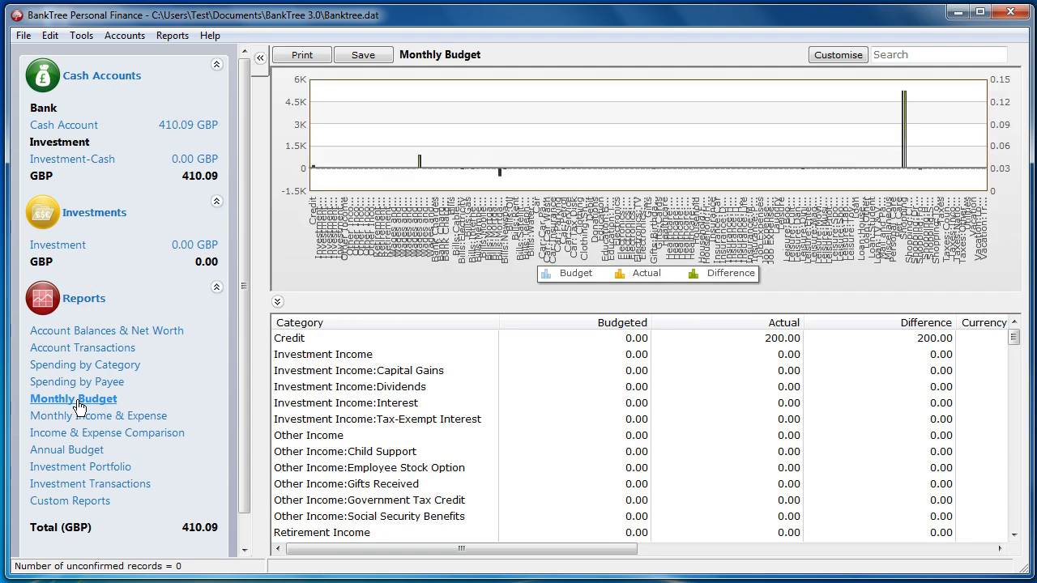
pyautogui.moveTo(453, 279)
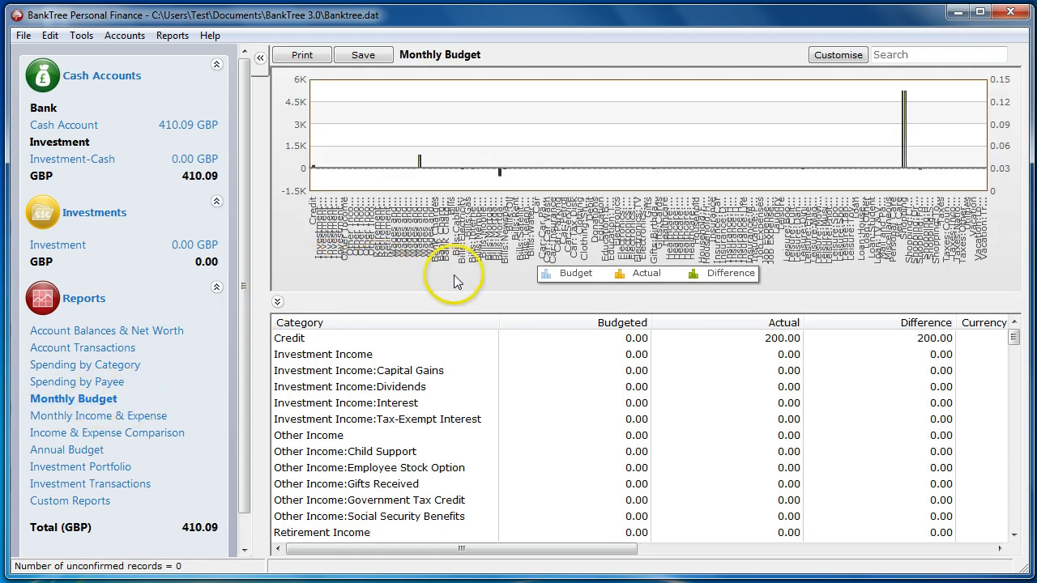
pyautogui.moveTo(505, 370)
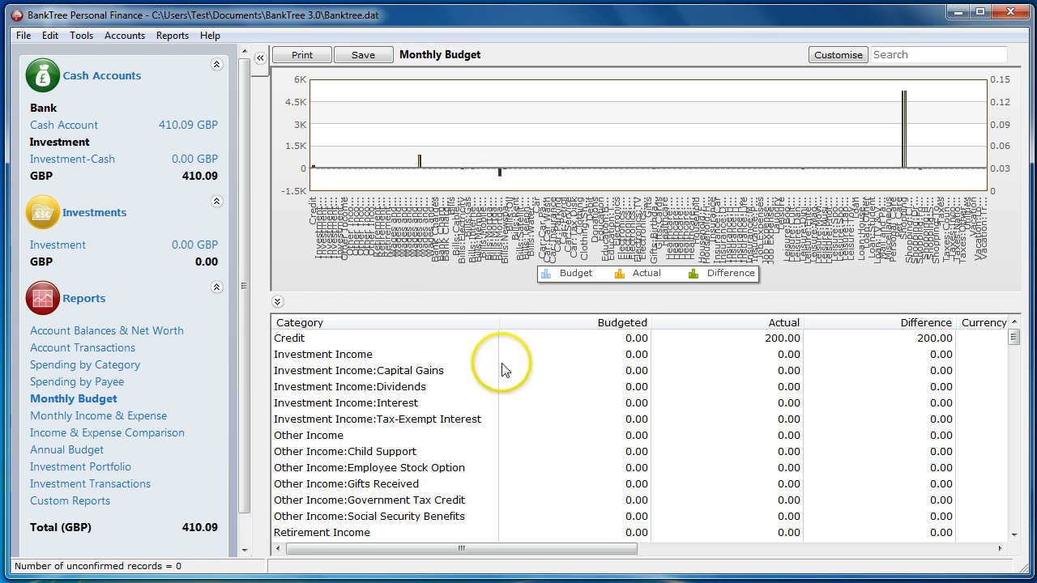
pyautogui.moveTo(486, 283)
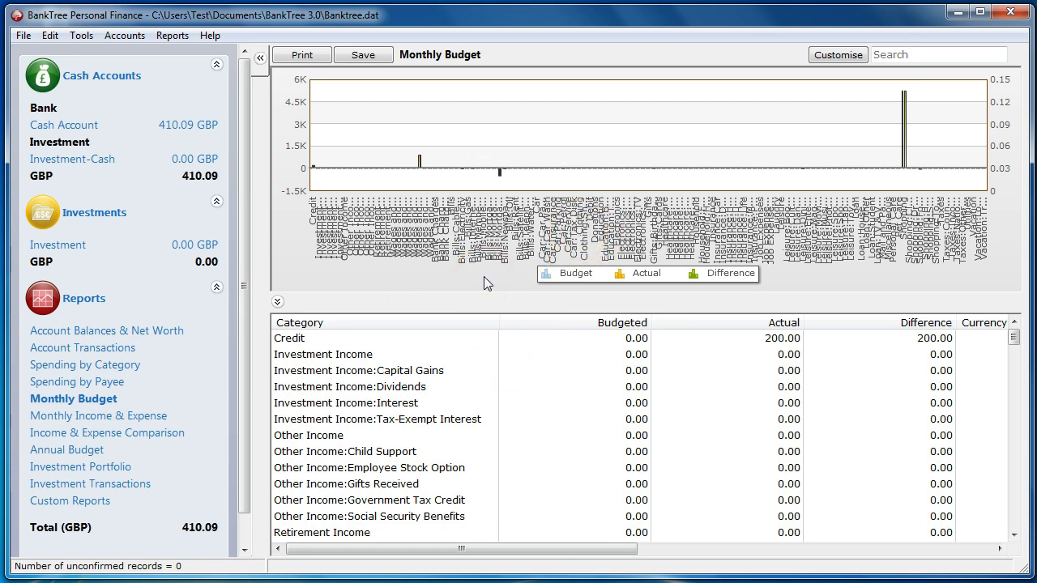
pyautogui.rightClick(73, 398)
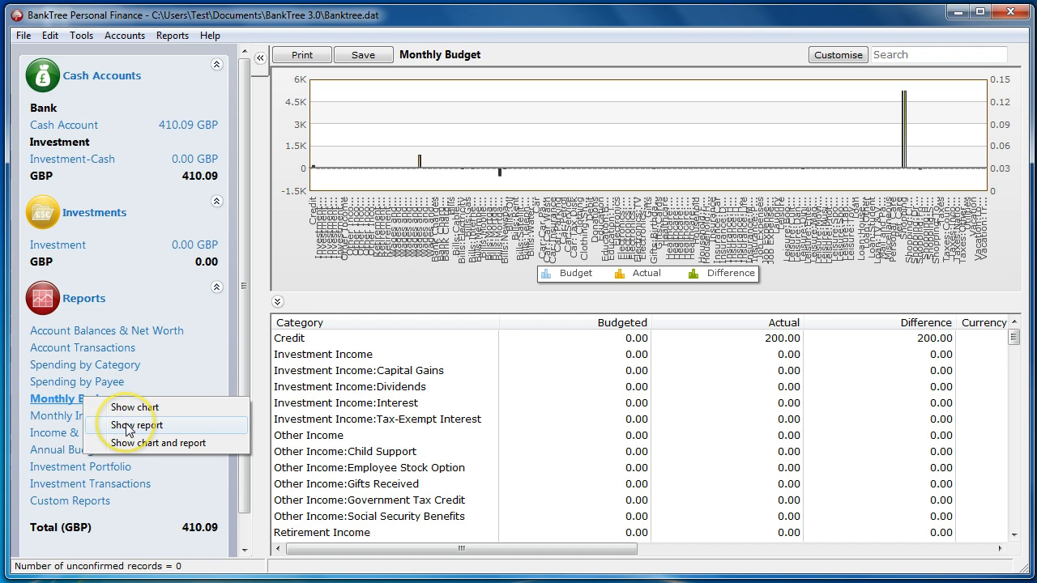
# Show the report as a table only and customise its timespan to Current Month
pyautogui.click(136, 425)
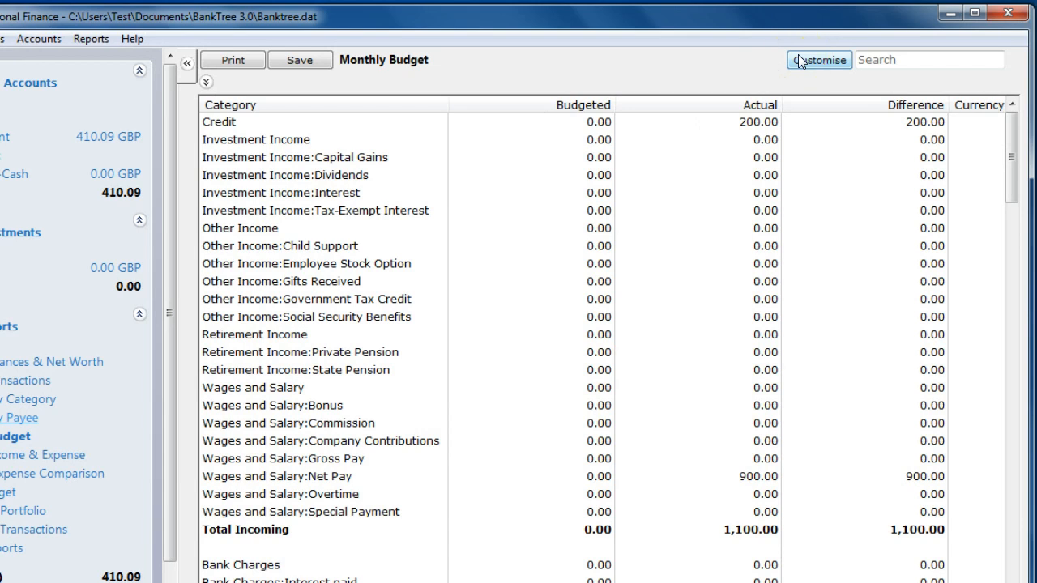
pyautogui.click(818, 58)
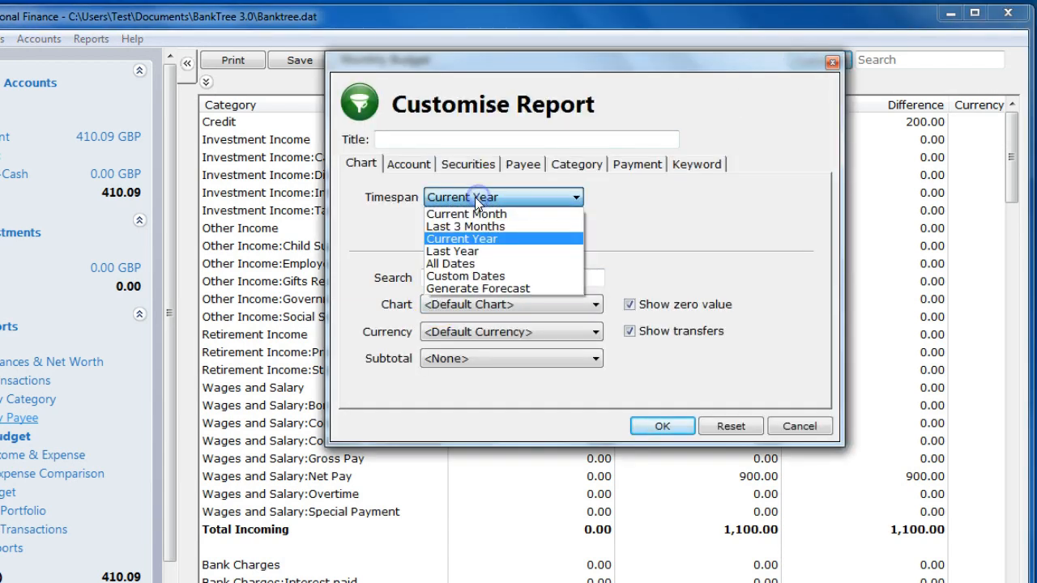
pyautogui.click(467, 214)
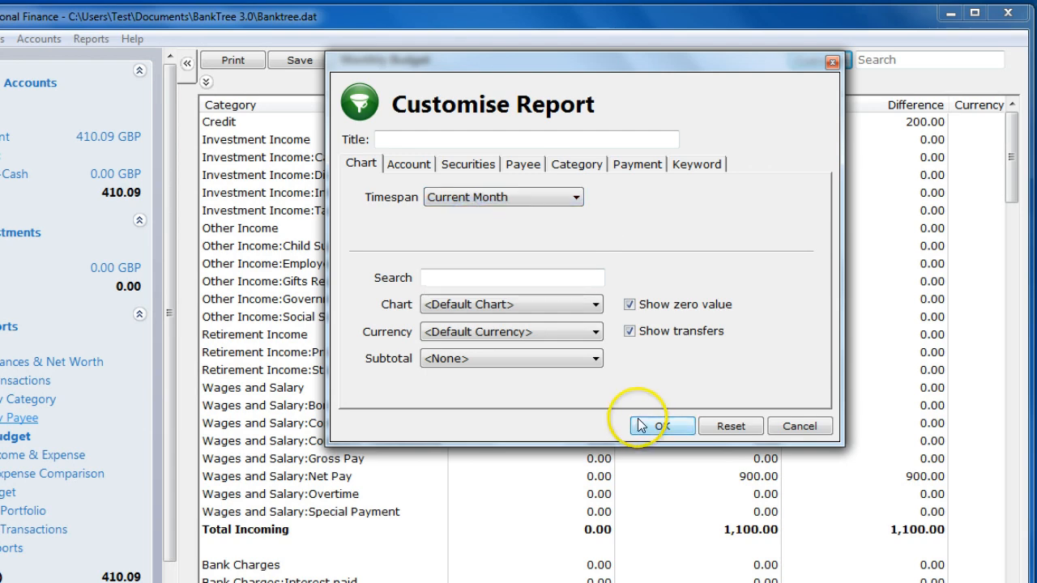
pyautogui.click(661, 424)
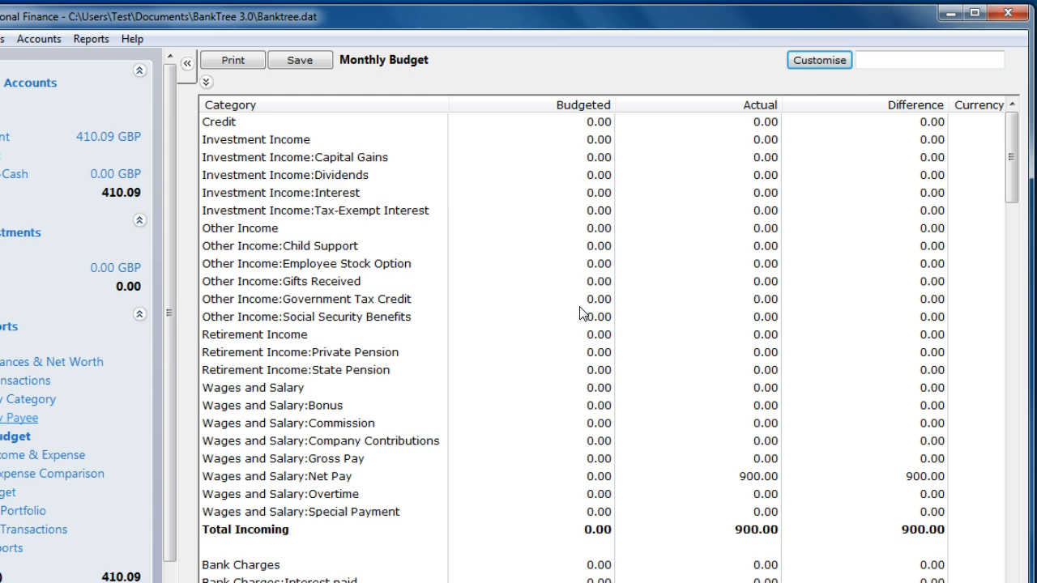
pyautogui.scroll(-3)
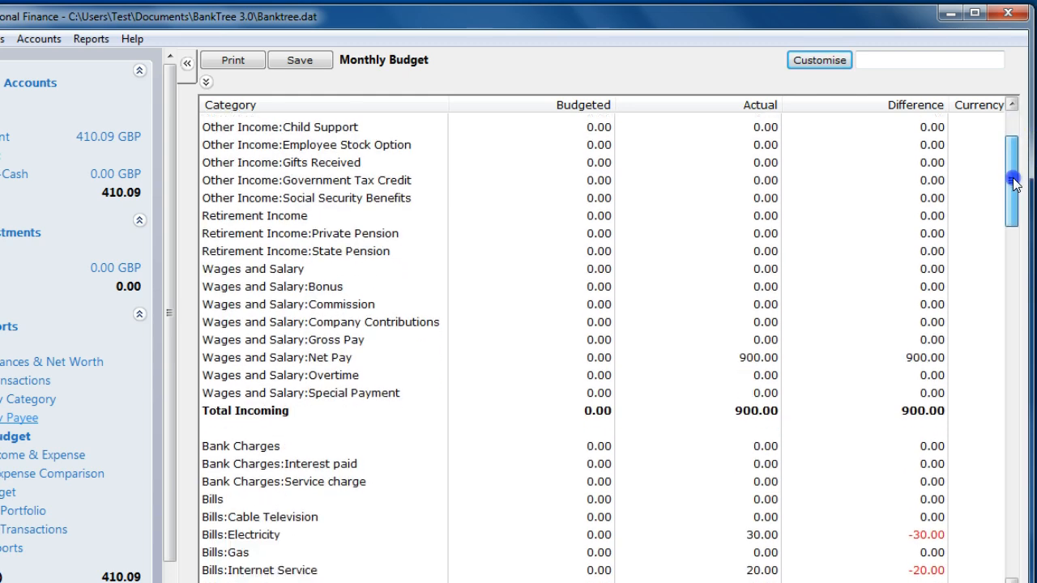
pyautogui.scroll(-3)
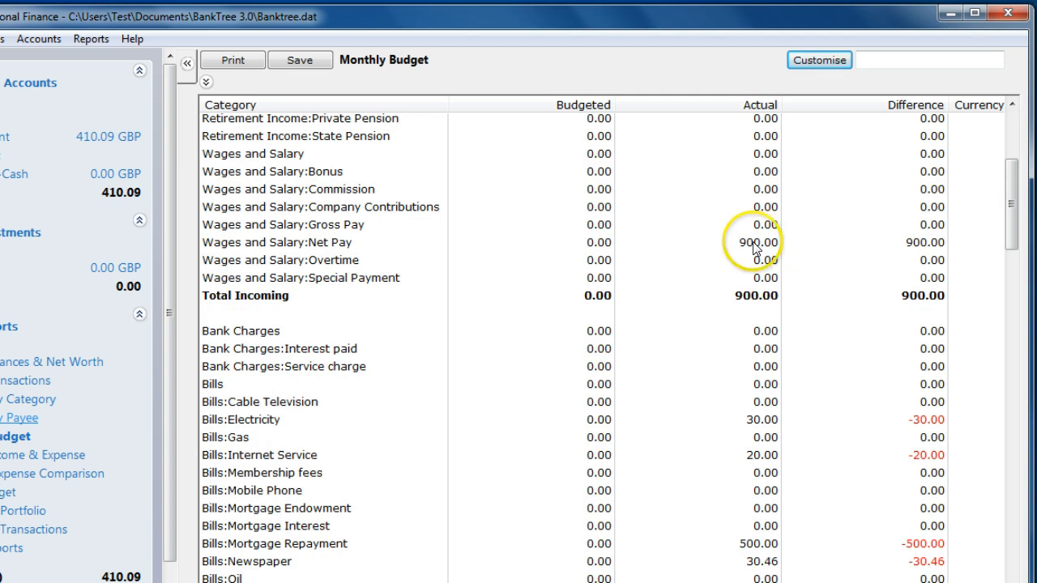
pyautogui.scroll(-3)
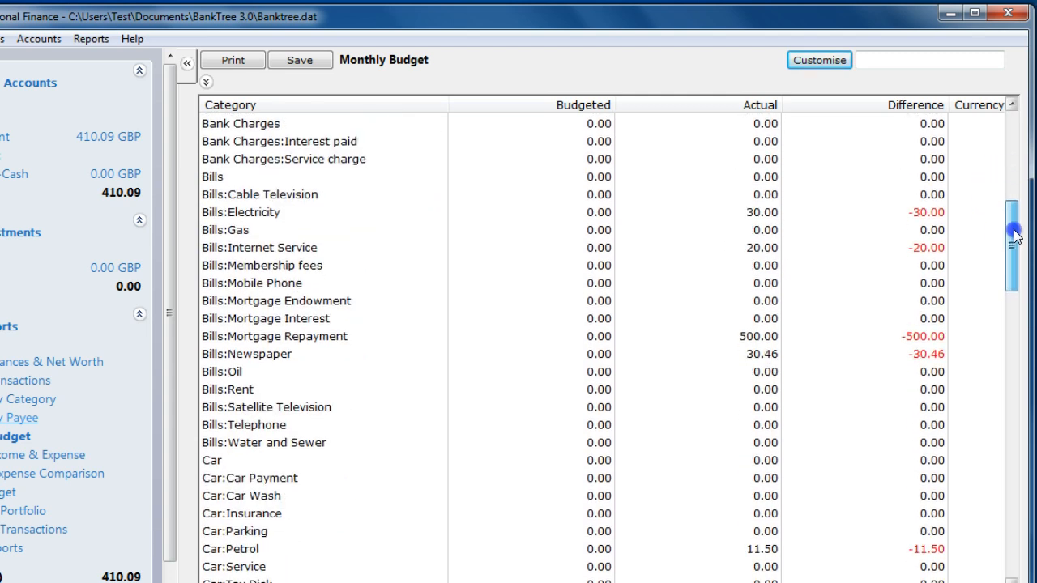
pyautogui.scroll(3)
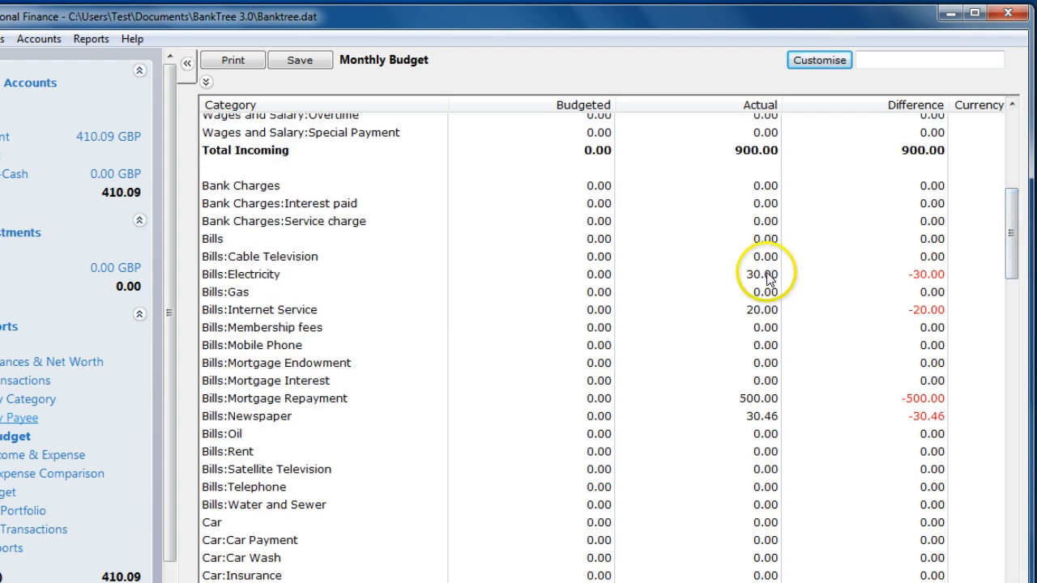
pyautogui.moveTo(758, 321)
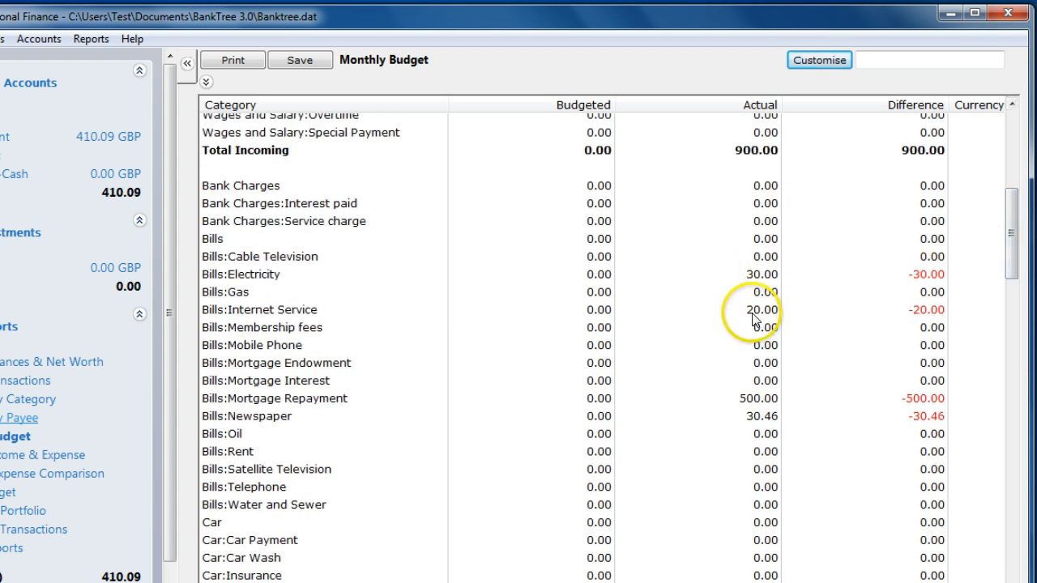
pyautogui.moveTo(749, 401)
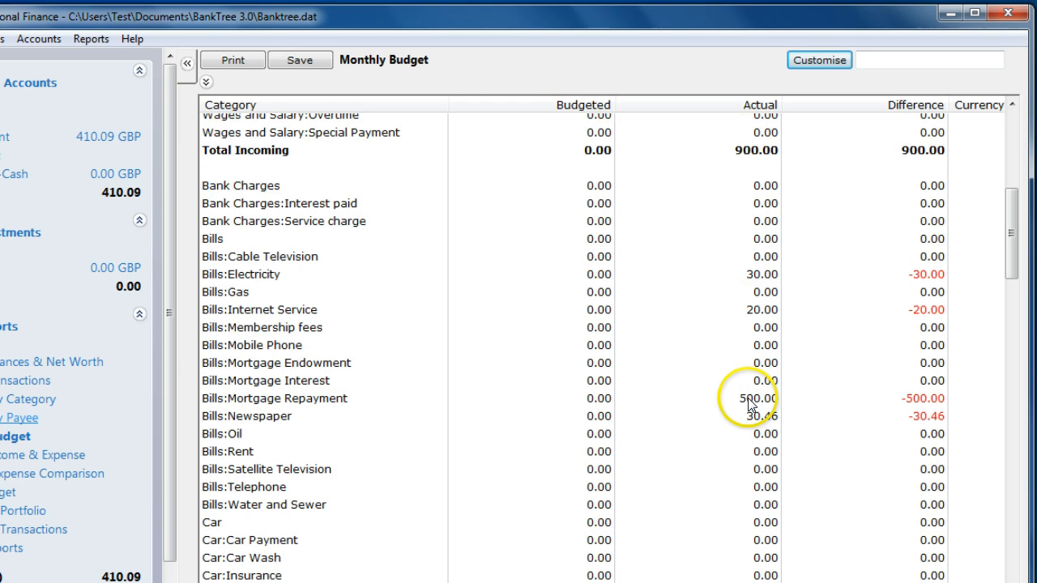
pyautogui.moveTo(753, 431)
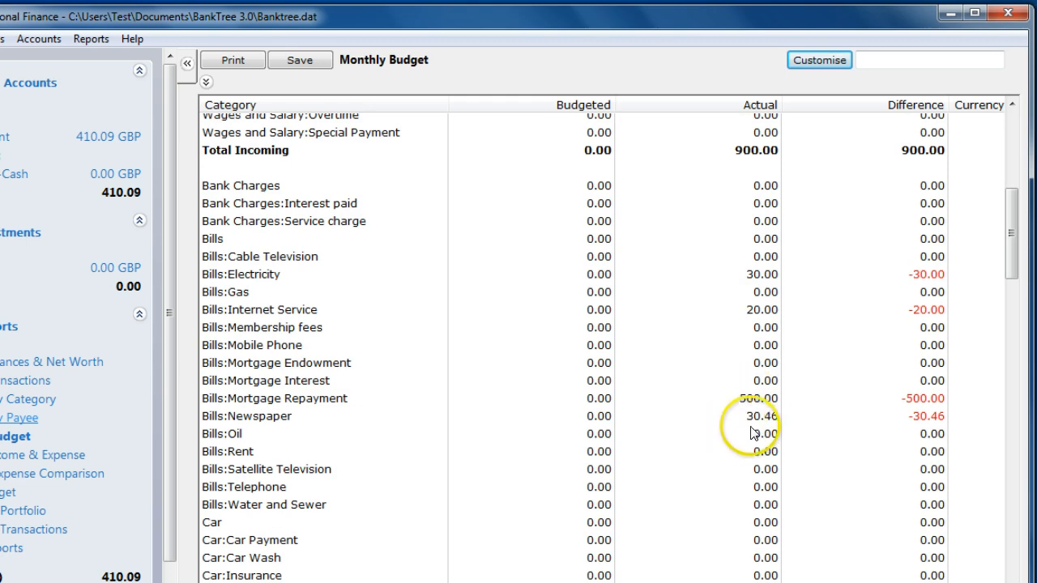
pyautogui.scroll(-3)
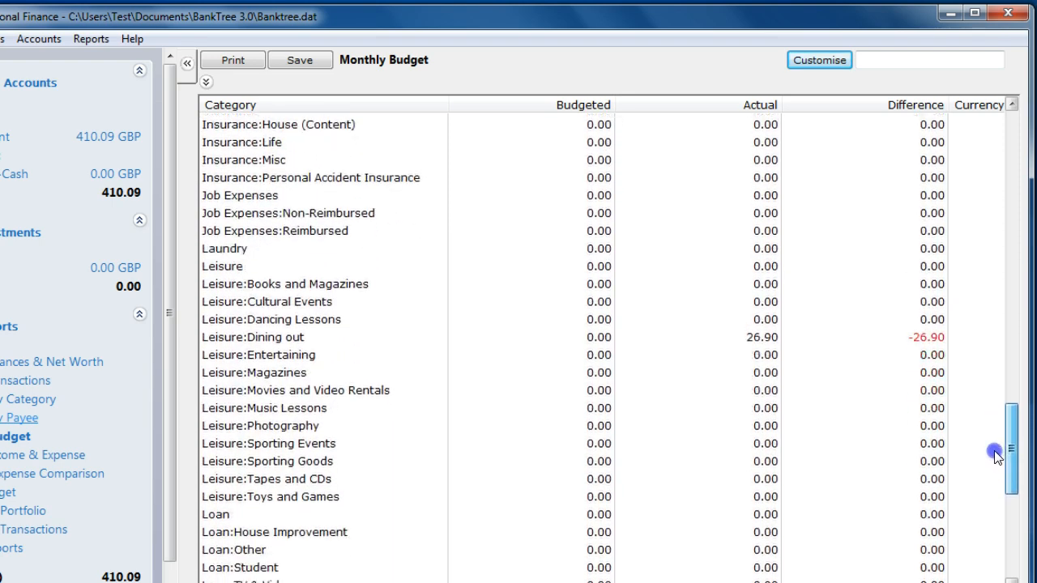
pyautogui.scroll(-3)
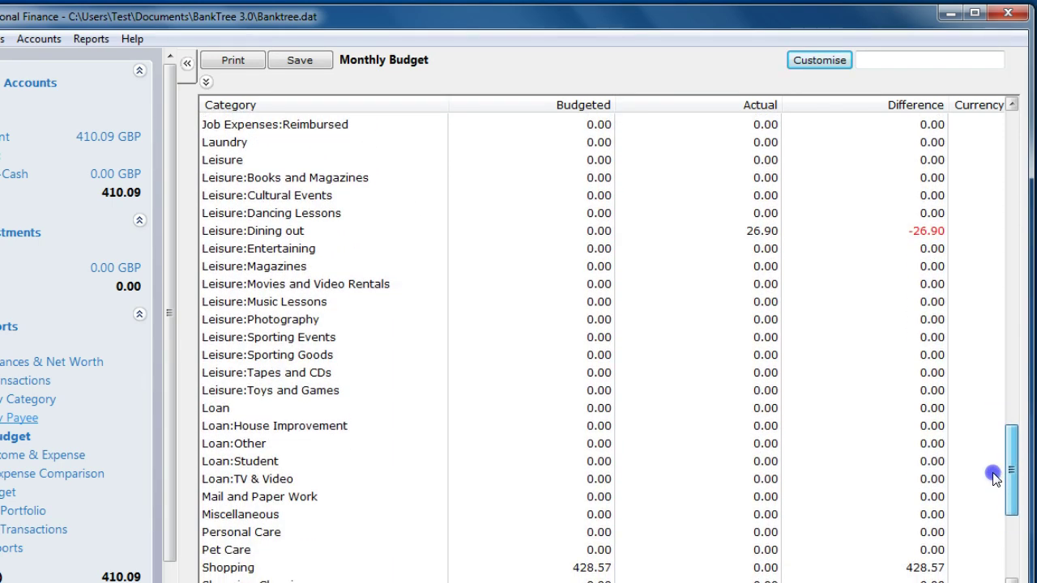
pyautogui.scroll(-3)
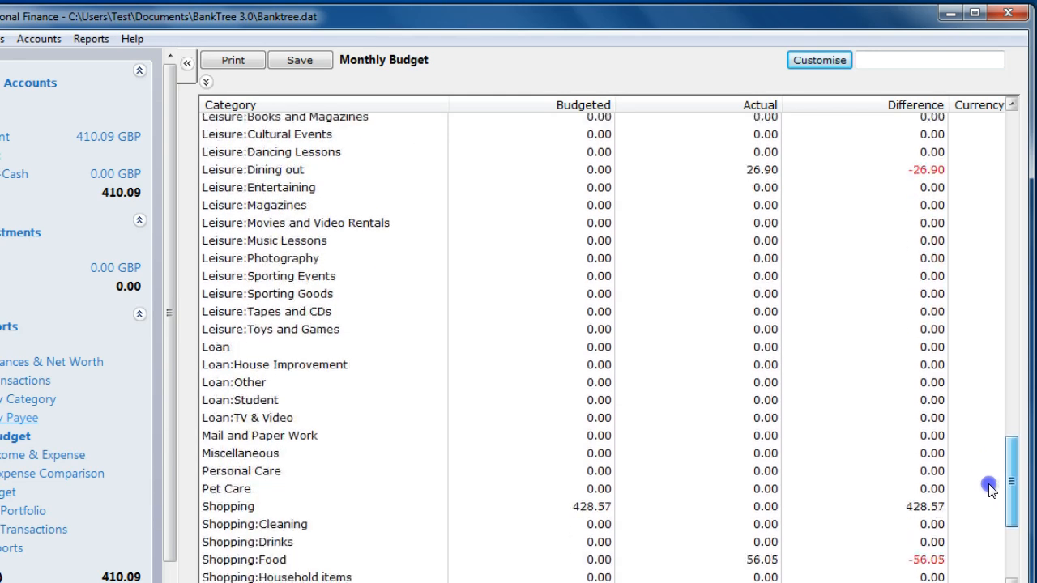
pyautogui.scroll(-3)
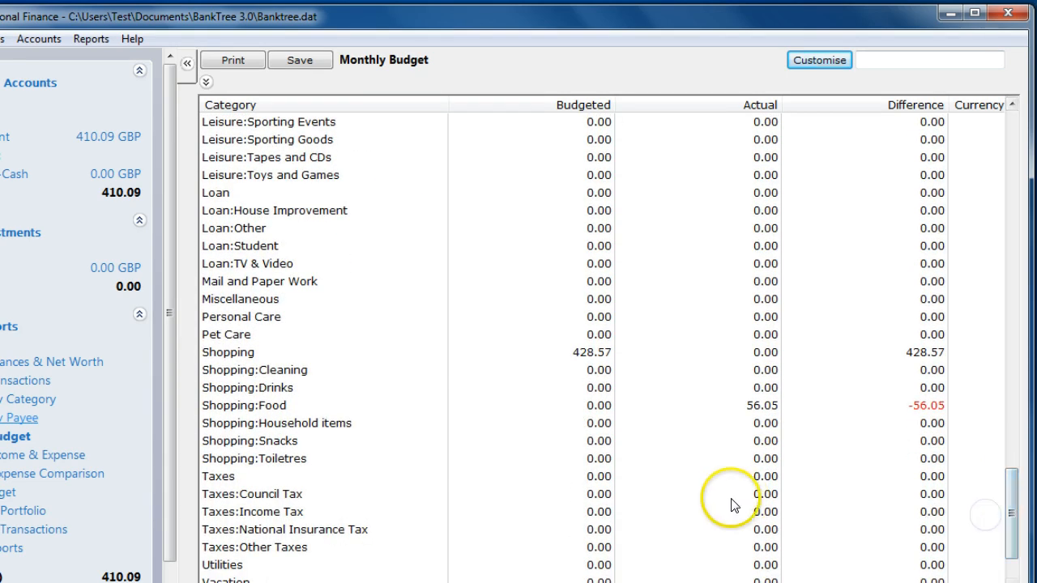
pyautogui.moveTo(586, 360)
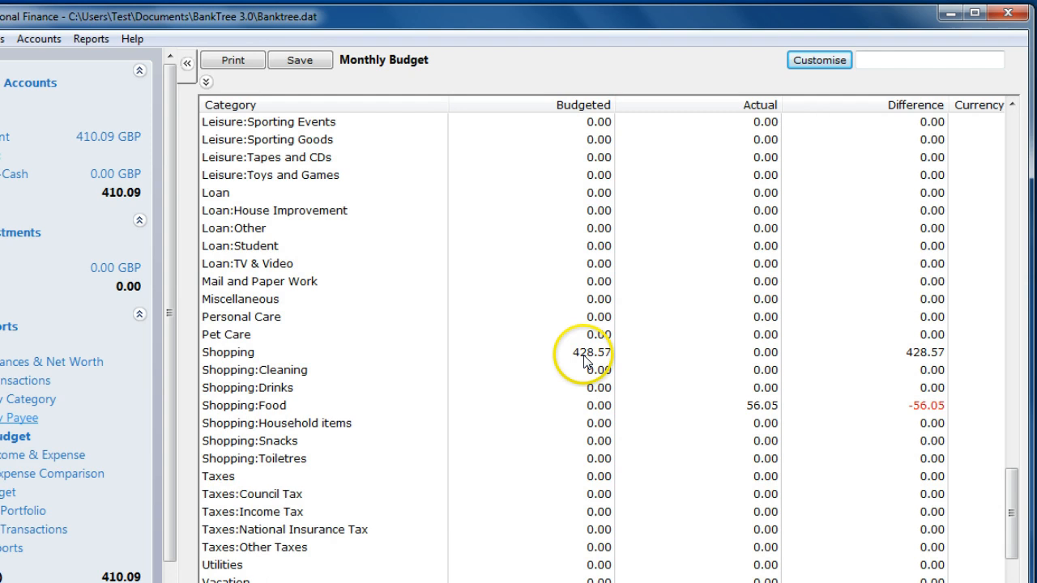
pyautogui.moveTo(758, 357)
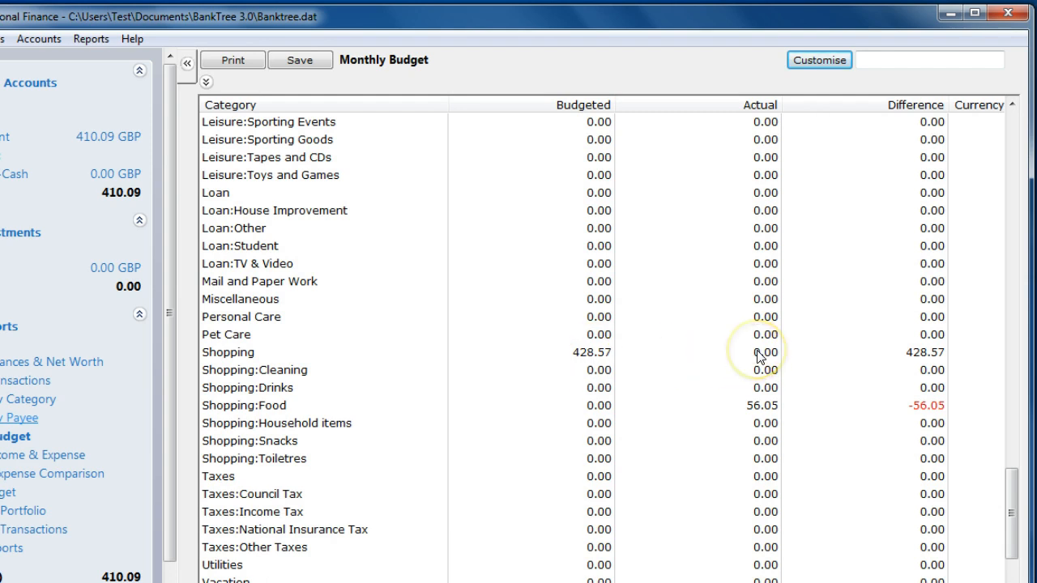
pyautogui.scroll(-3)
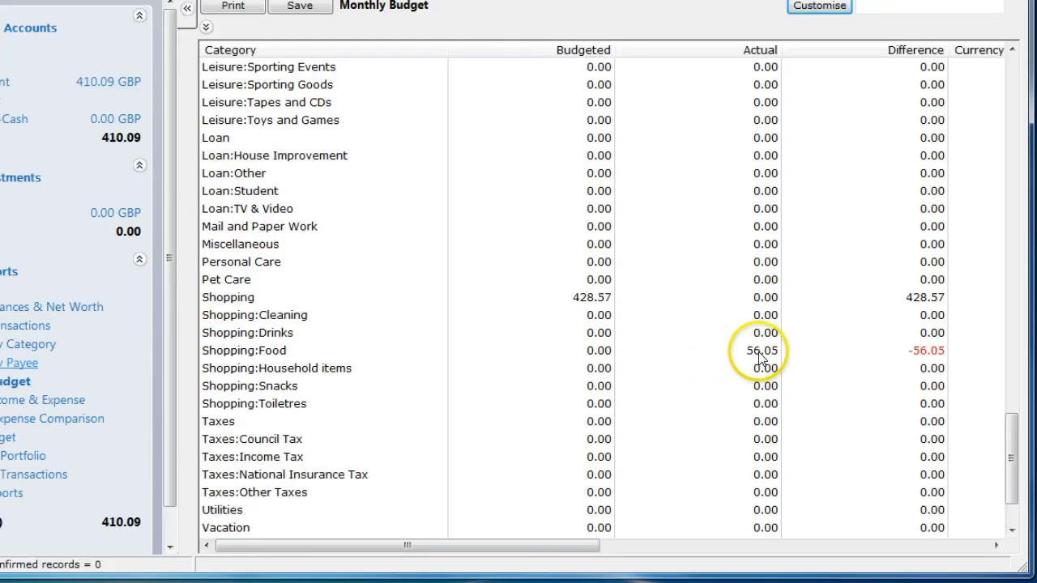
pyautogui.scroll(-3)
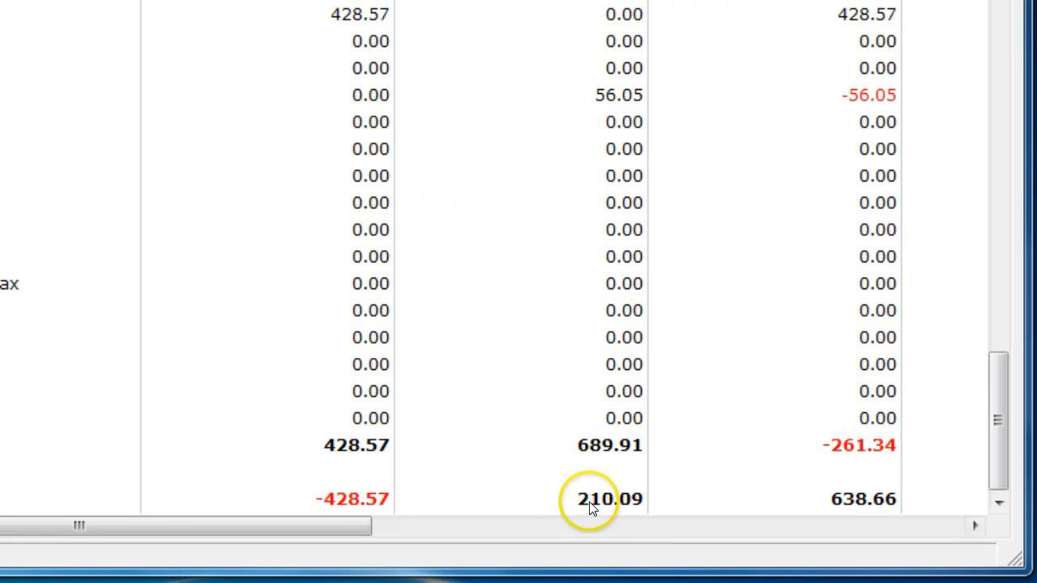
pyautogui.moveTo(567, 505)
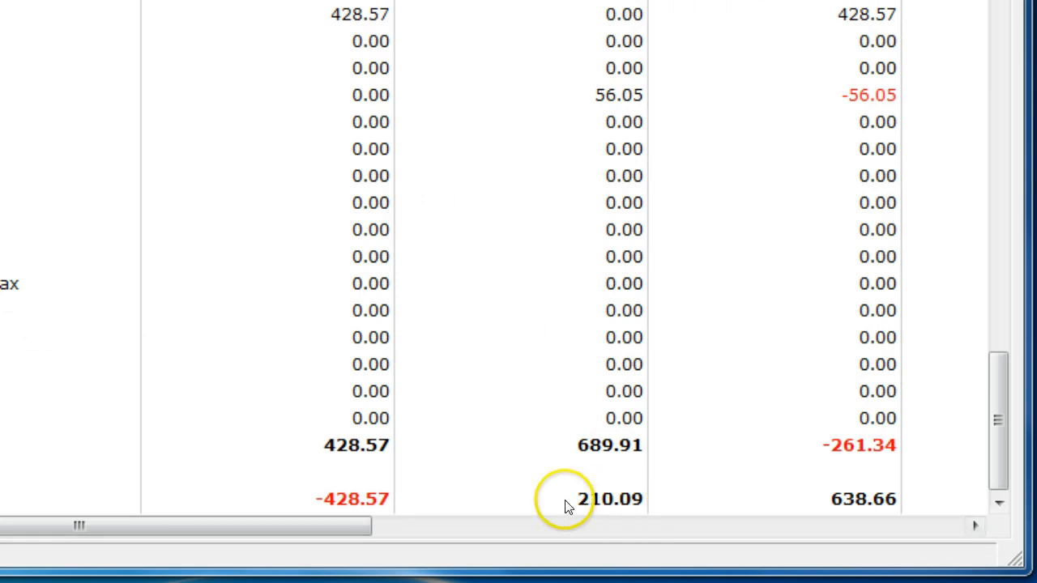
pyautogui.moveTo(396, 509)
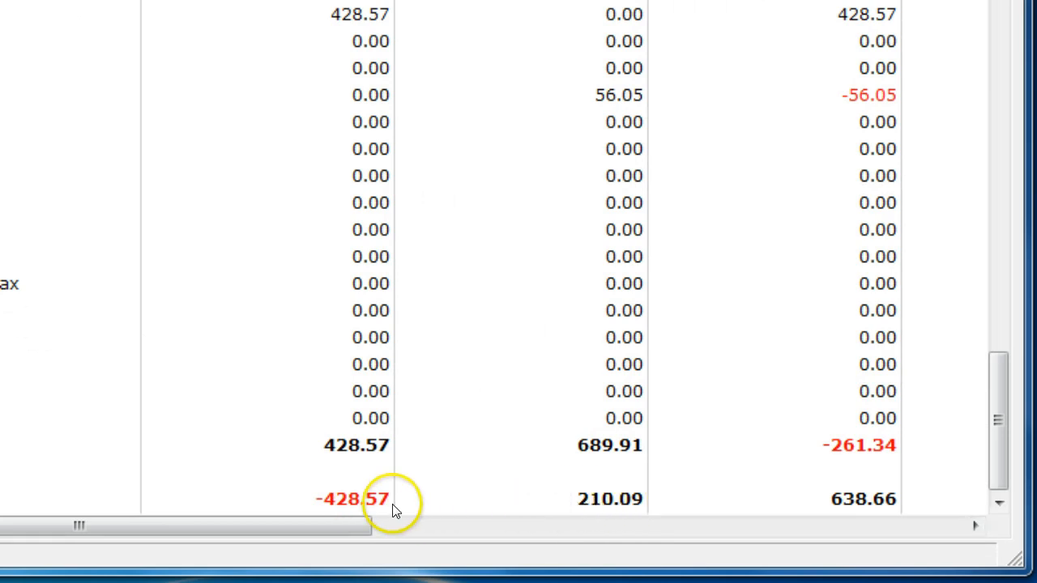
pyautogui.moveTo(818, 502)
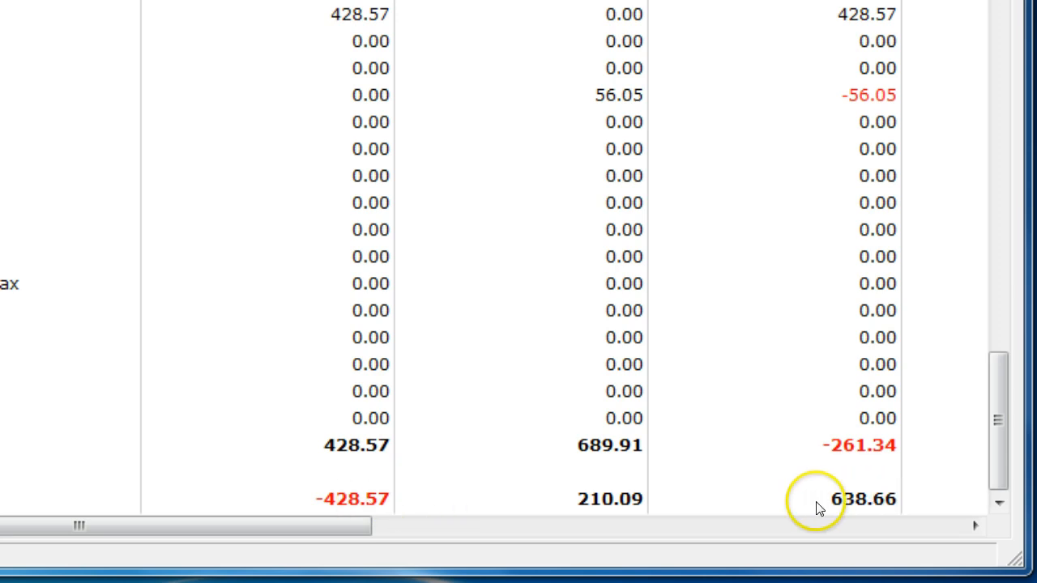
pyautogui.moveTo(868, 508)
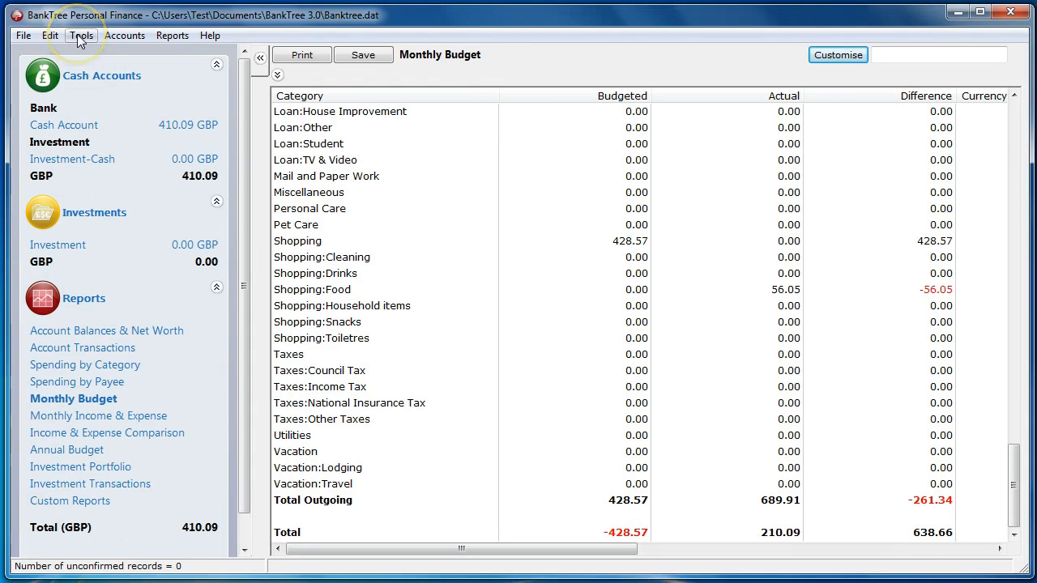
# Reopen Categories & Budgets and select Bills:Electricity for editing
pyautogui.click(81, 35)
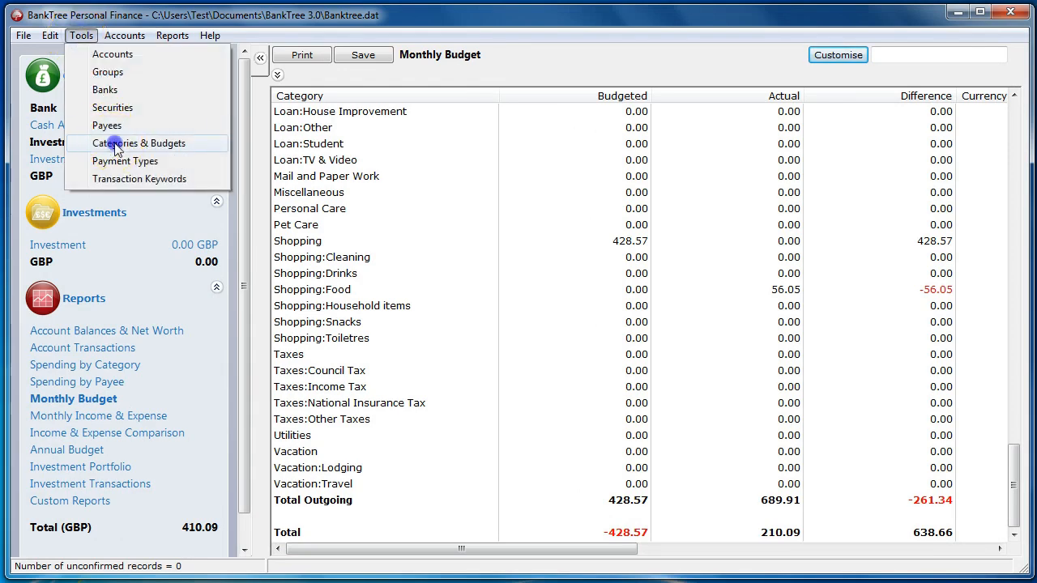
pyautogui.click(139, 142)
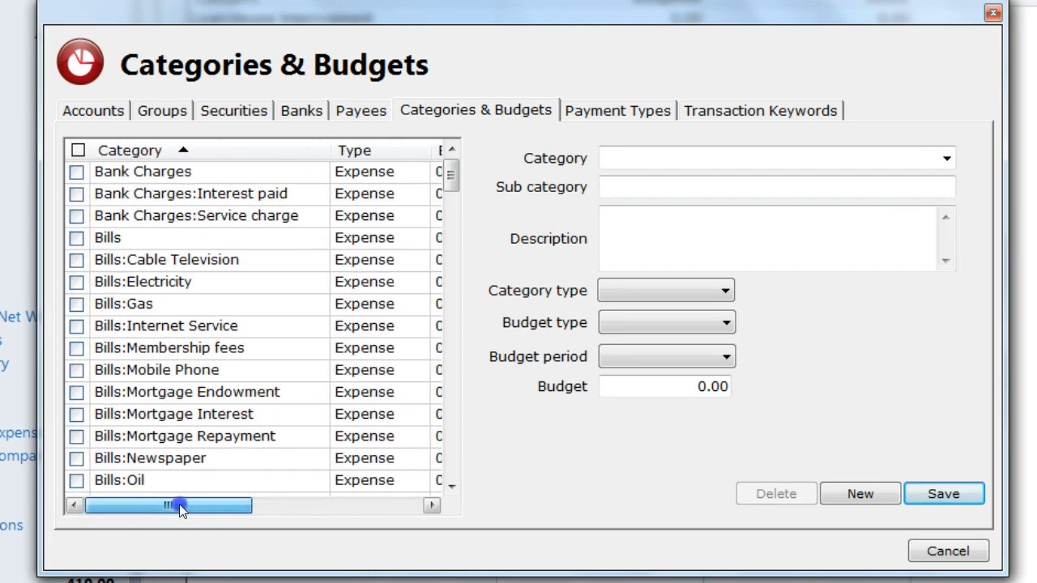
pyautogui.scroll(-3)
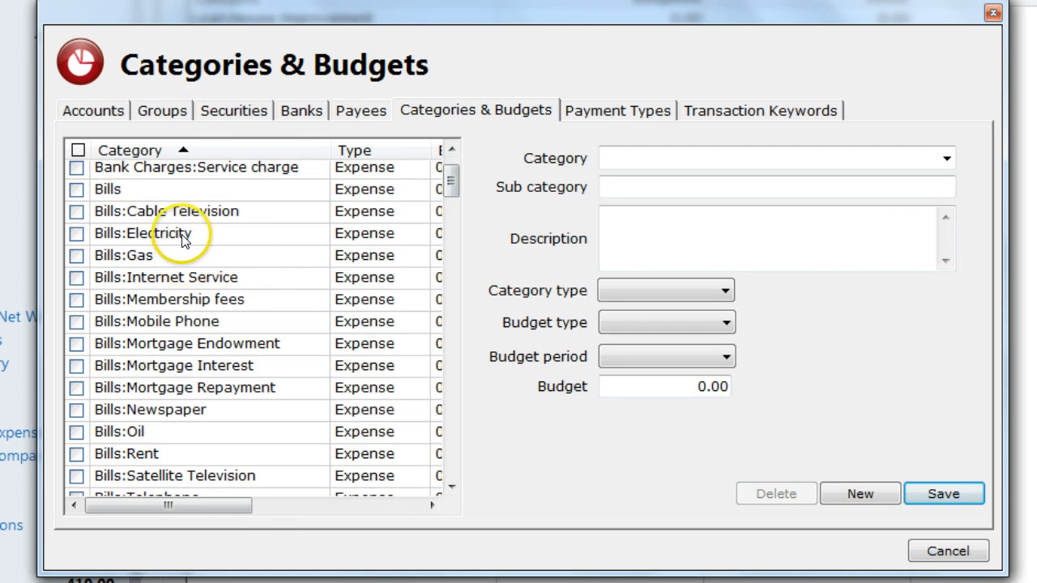
pyautogui.click(143, 233)
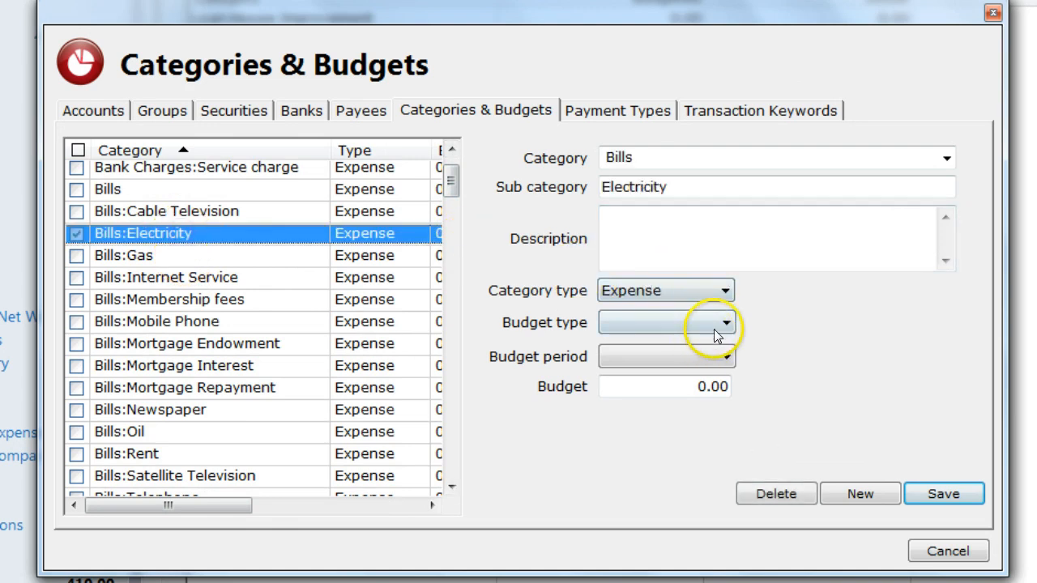
# Save an Average, Monthly budget of 30.00 on Bills:Electricity
pyautogui.click(725, 323)
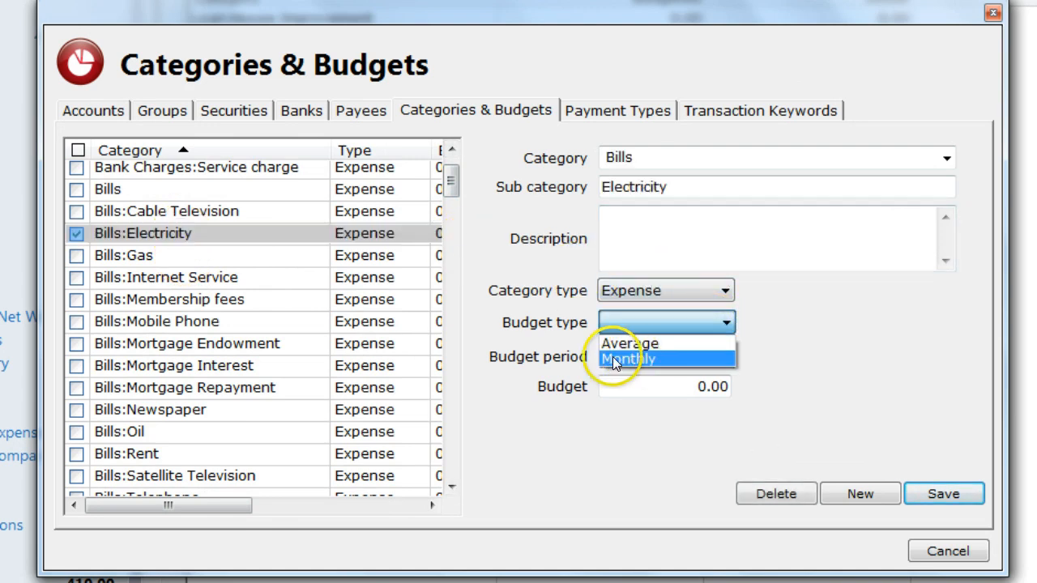
pyautogui.click(628, 344)
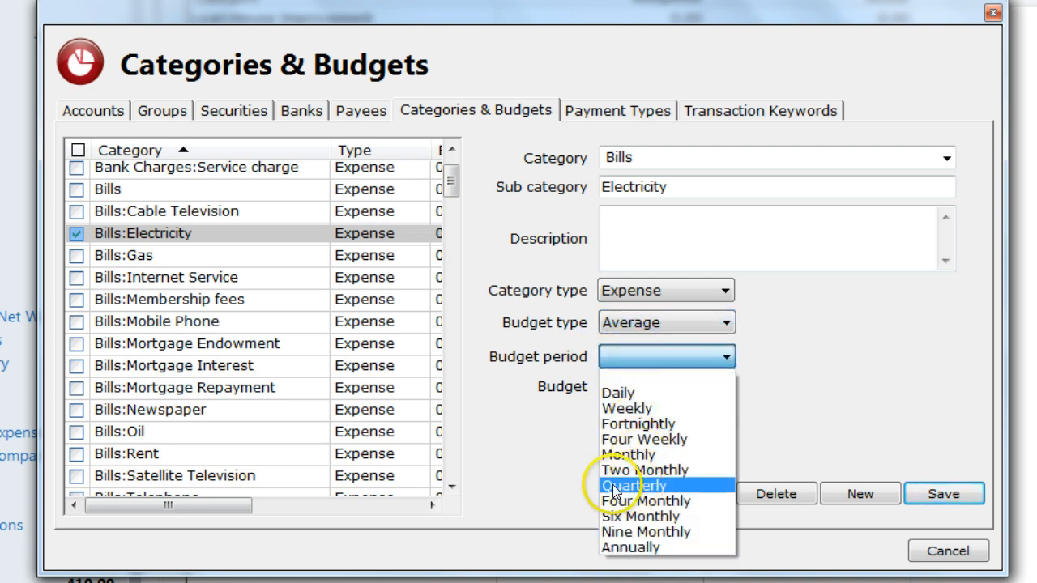
pyautogui.click(628, 453)
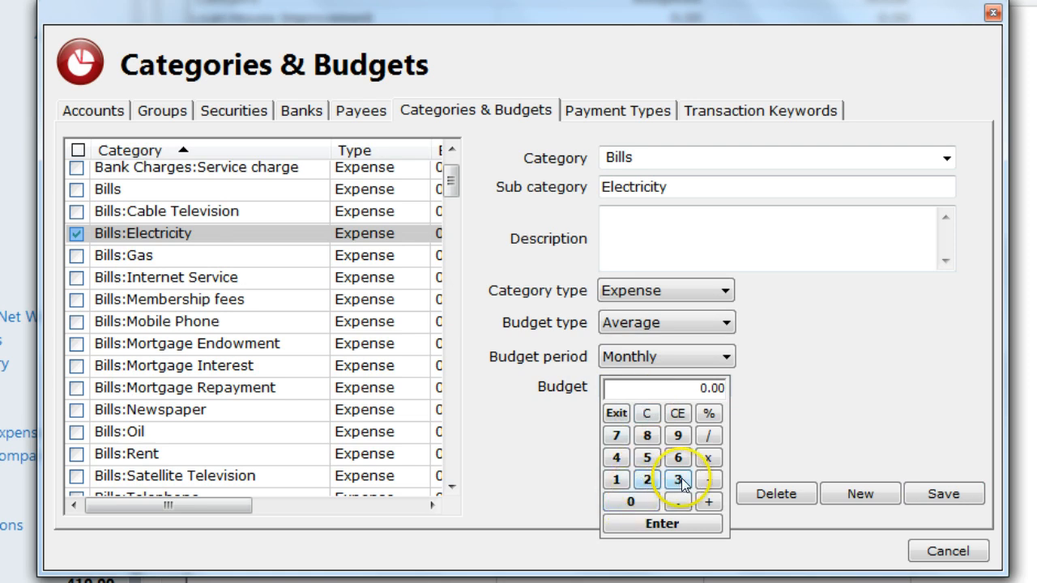
pyautogui.click(660, 523)
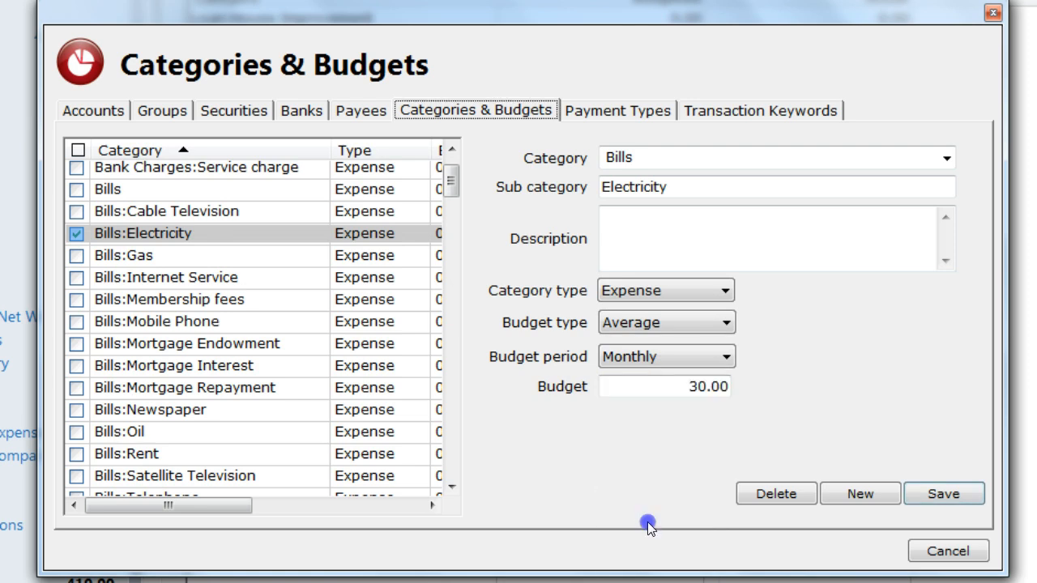
pyautogui.moveTo(894, 494)
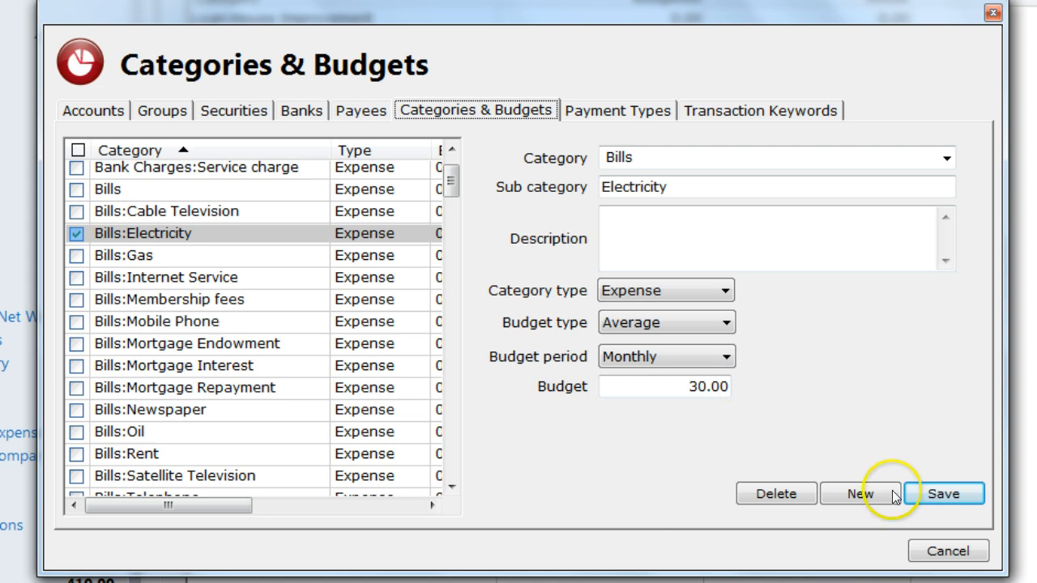
pyautogui.click(860, 492)
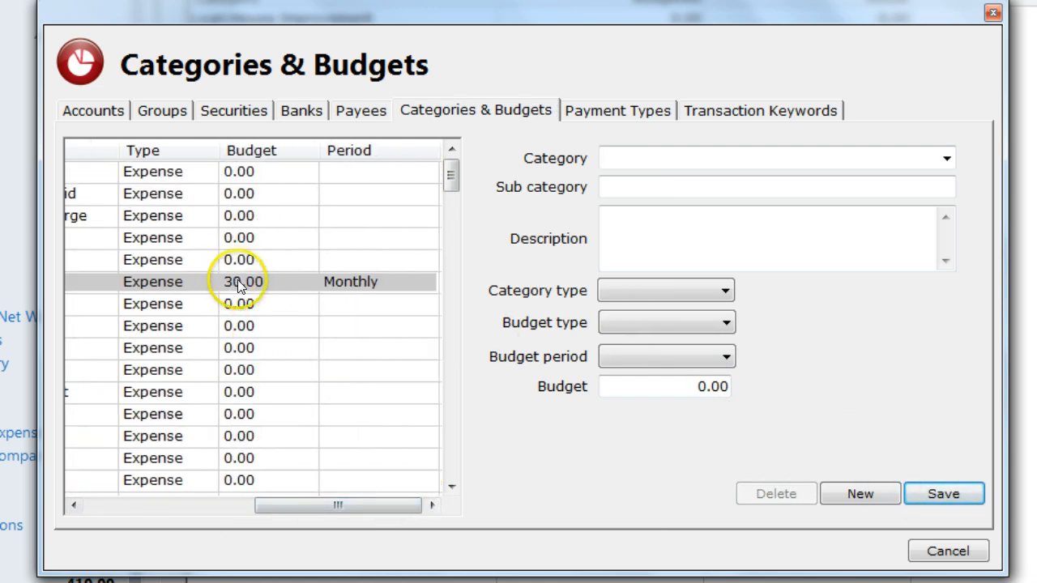
pyautogui.moveTo(366, 282)
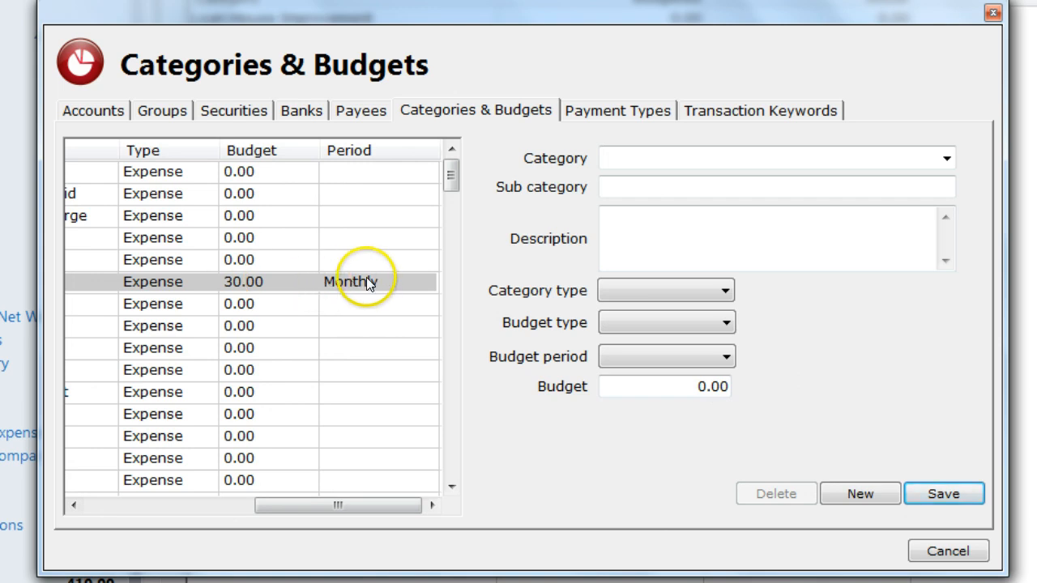
pyautogui.moveTo(337, 505); pyautogui.dragTo(219, 505)
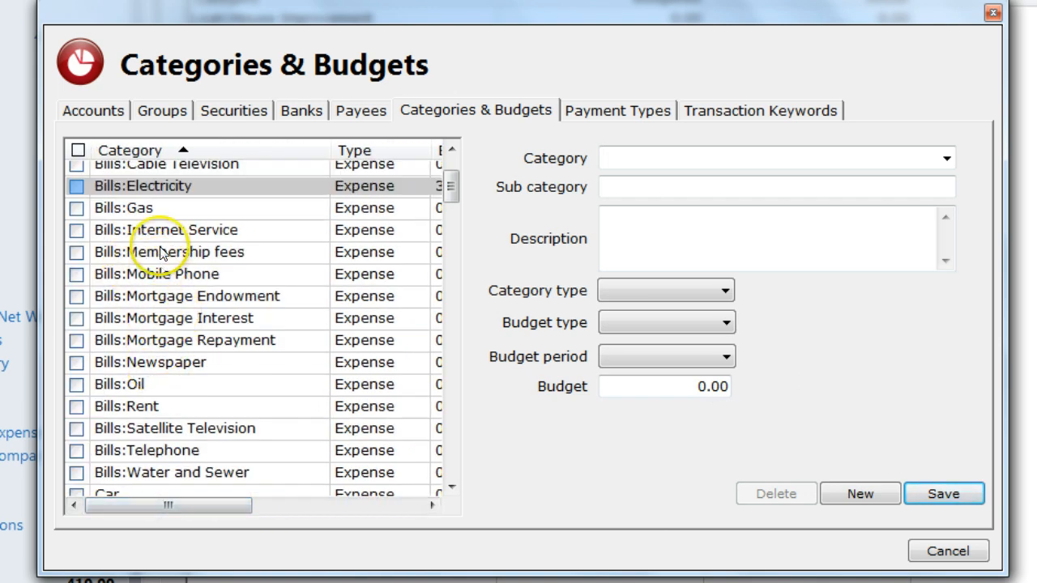
# Select Bills:Internet Service and change its budget type to Average
pyautogui.click(187, 230)
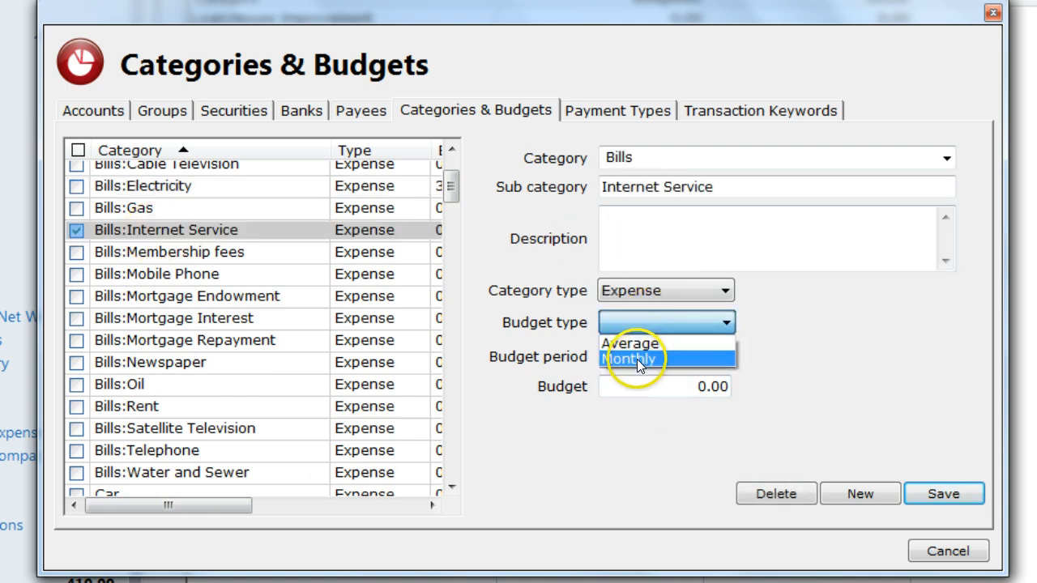
pyautogui.click(628, 359)
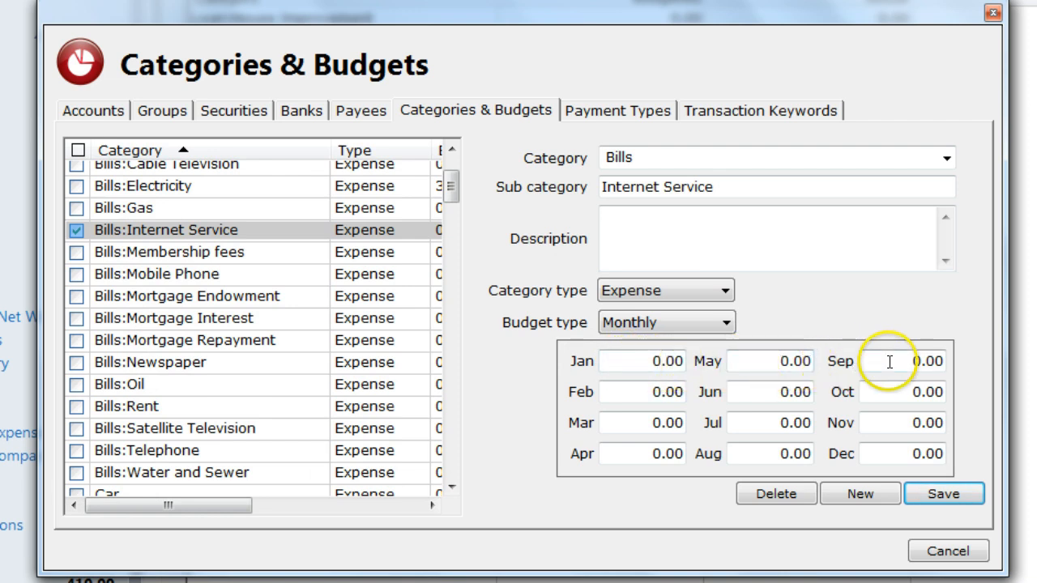
pyautogui.click(665, 323)
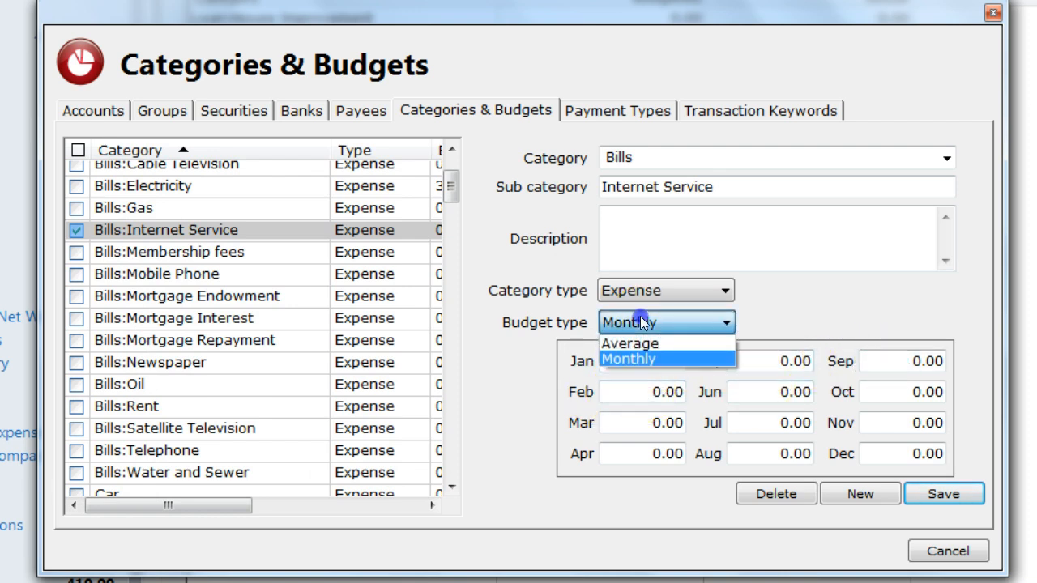
pyautogui.click(628, 343)
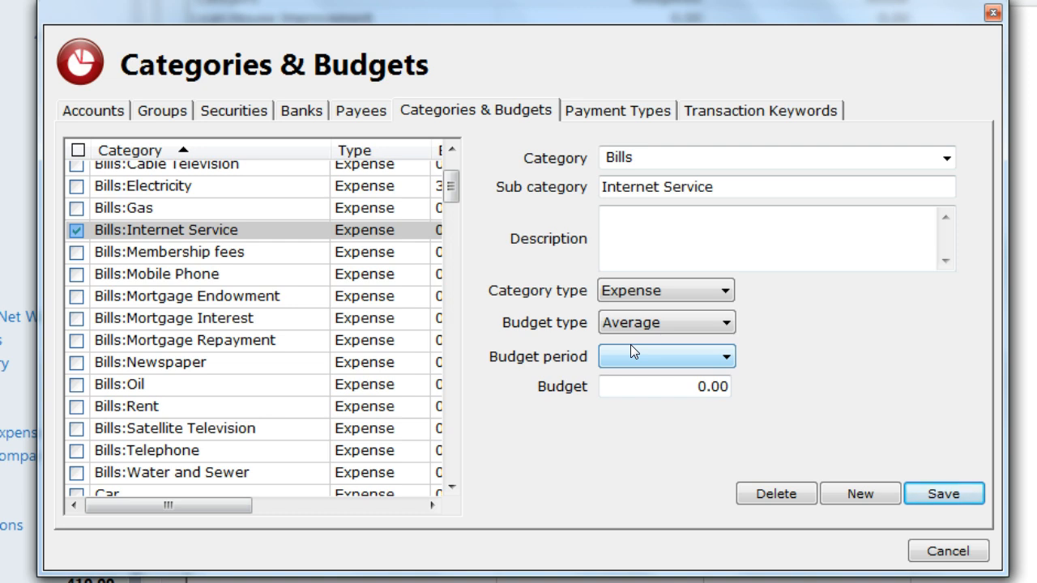
# Save the Internet Service budget, check the Budget column, then close Categories & Budgets
pyautogui.click(859, 492)
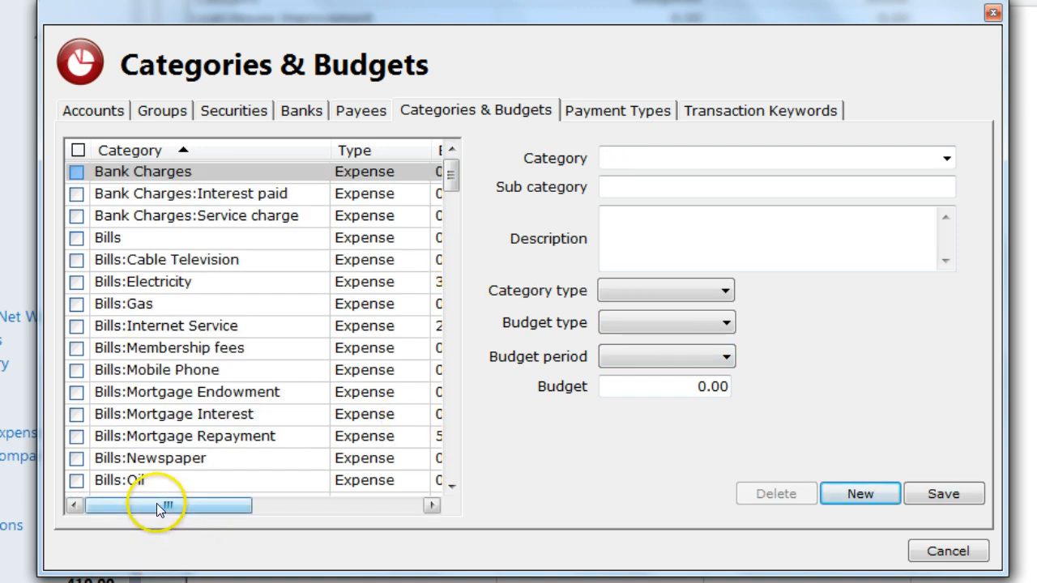
pyautogui.moveTo(159, 505); pyautogui.dragTo(191, 505)
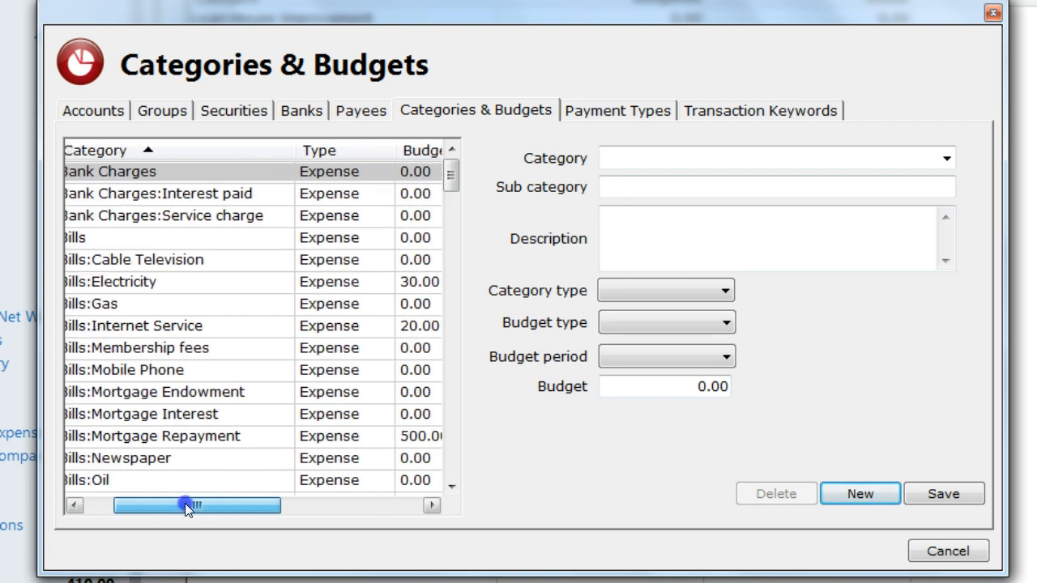
pyautogui.moveTo(300, 149); pyautogui.dragTo(260, 149)
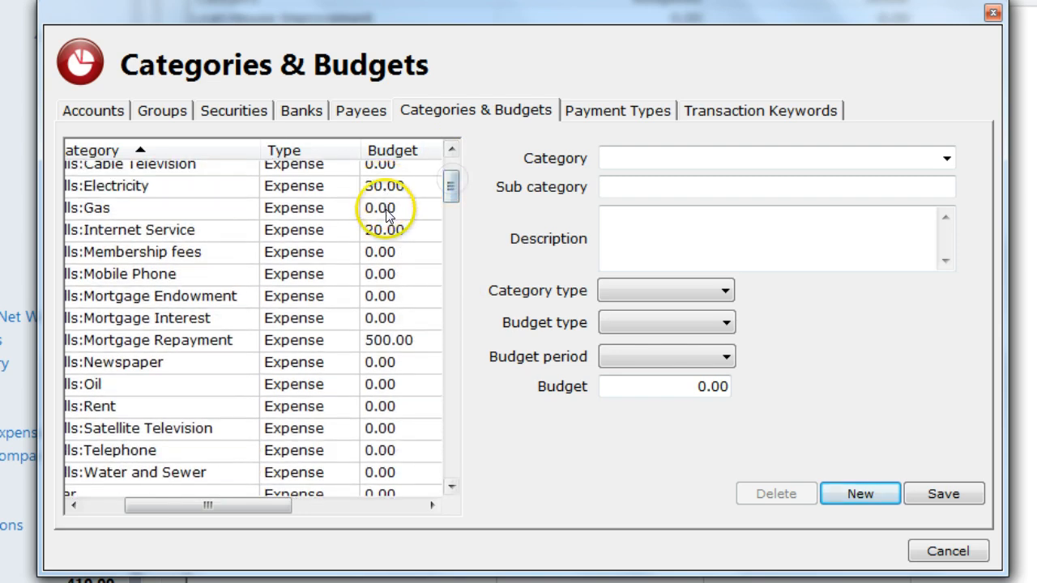
pyautogui.scroll(-3)
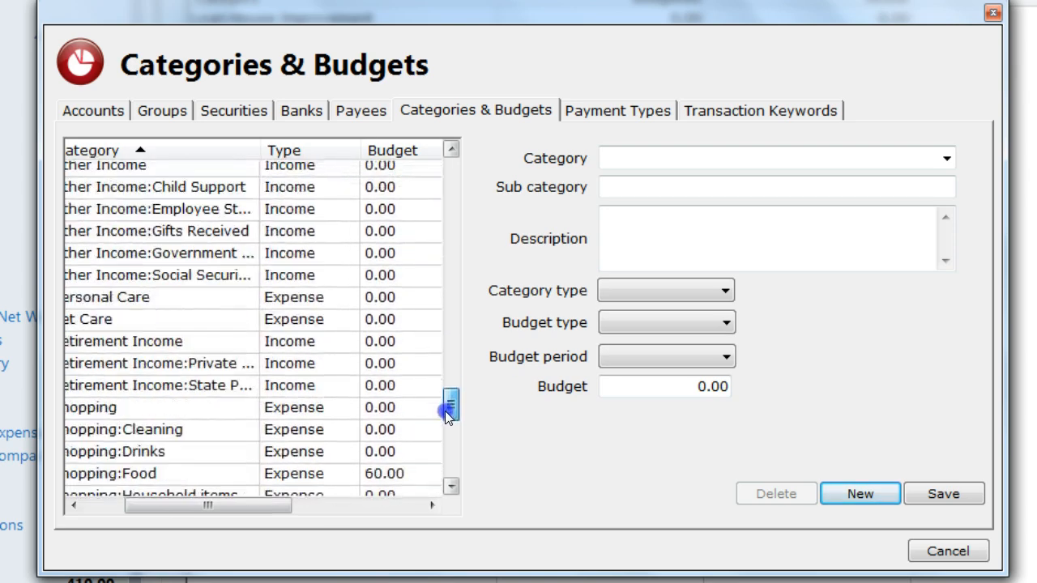
pyautogui.scroll(-3)
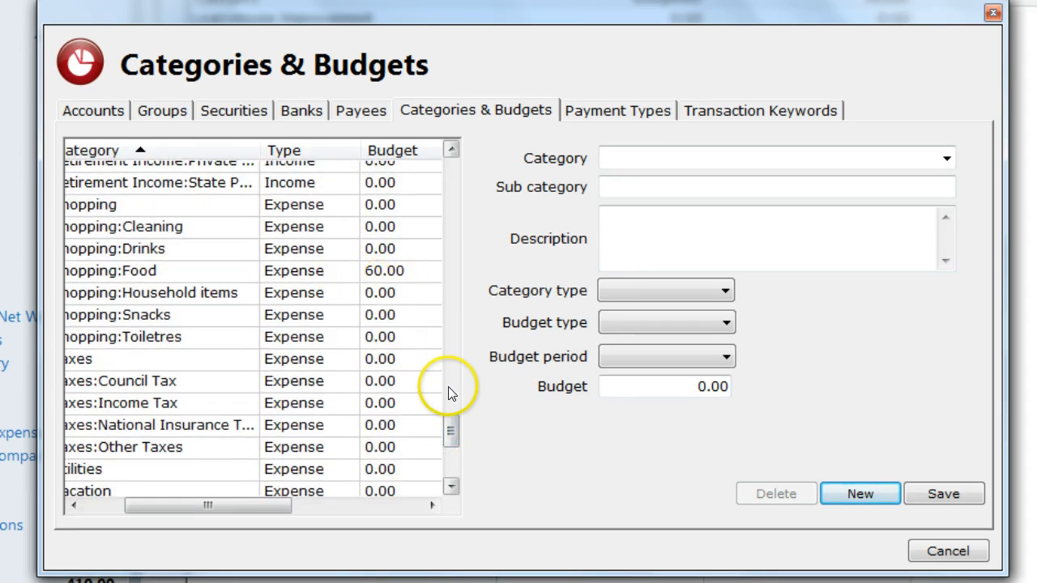
pyautogui.scroll(-3)
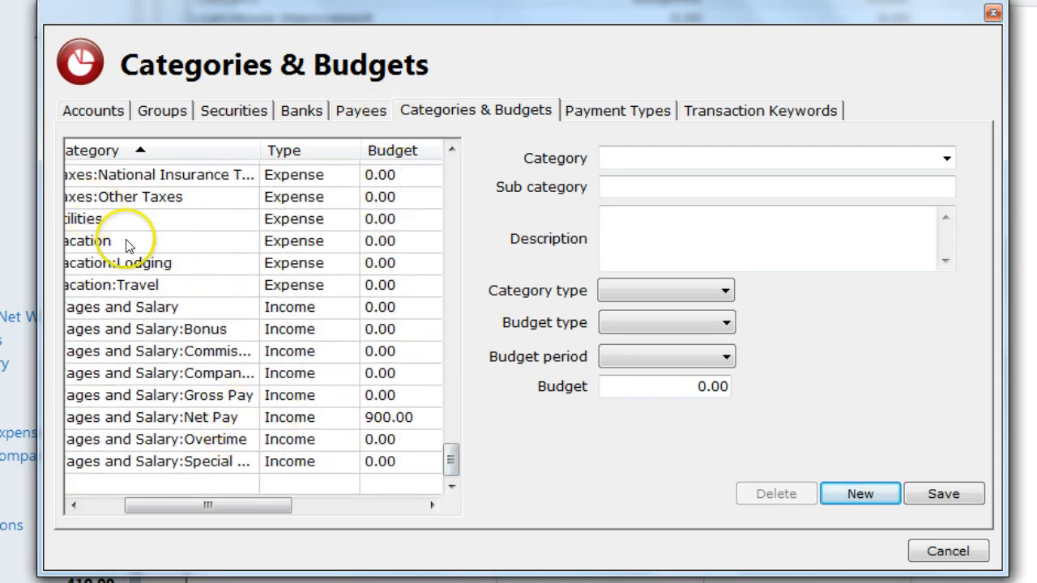
pyautogui.click(946, 551)
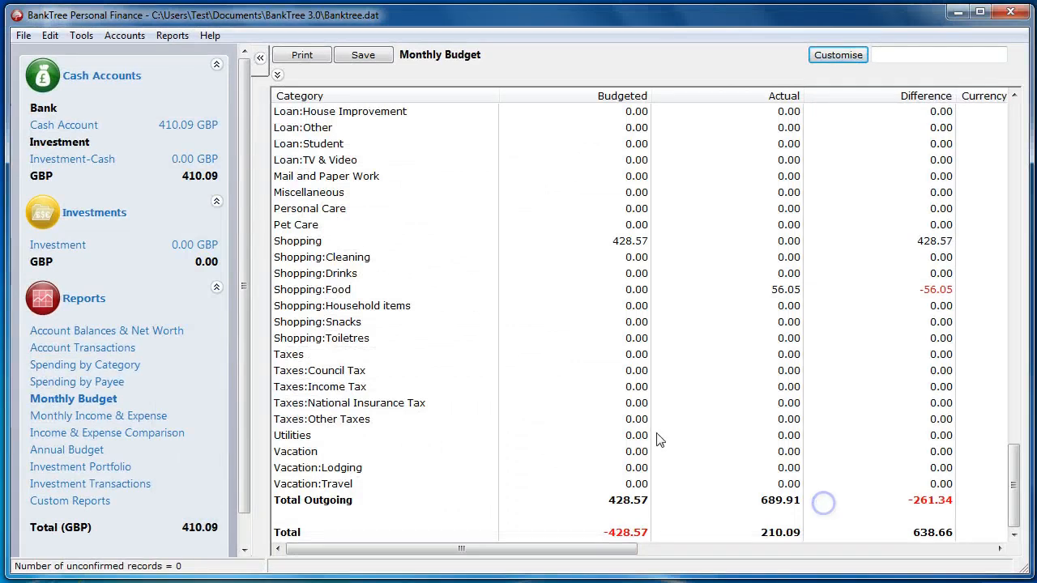
# Regenerate Monthly Budget and scroll the Budgeted column down to the 610.00 outgoing total
pyautogui.click(73, 399)
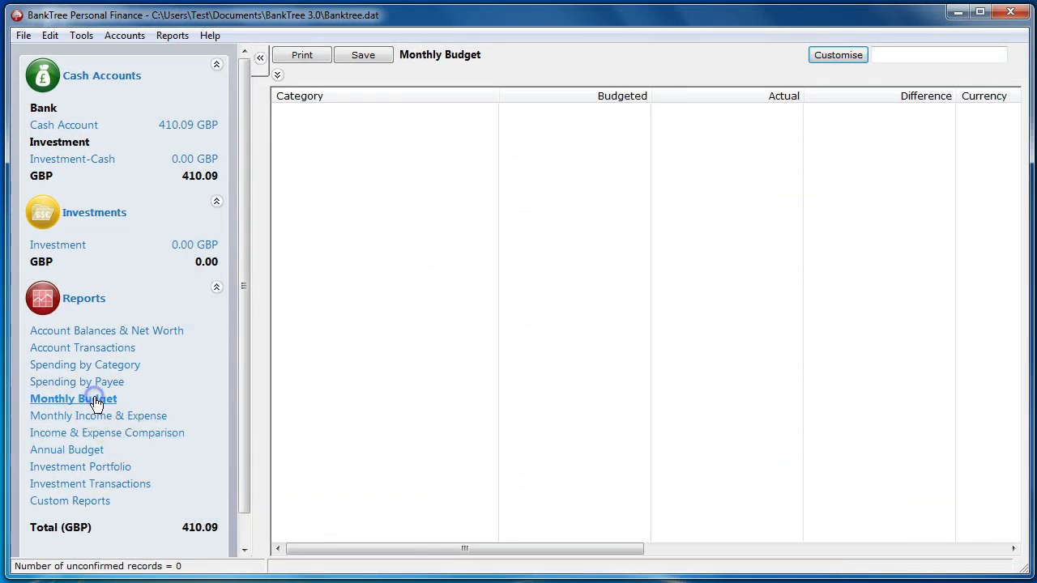
pyautogui.click(73, 398)
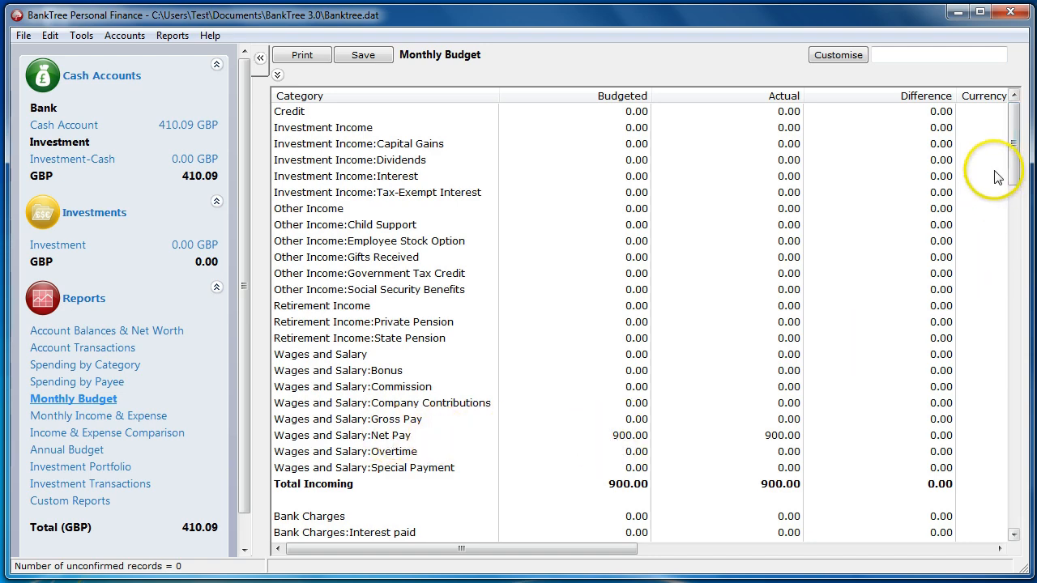
pyautogui.scroll(-3)
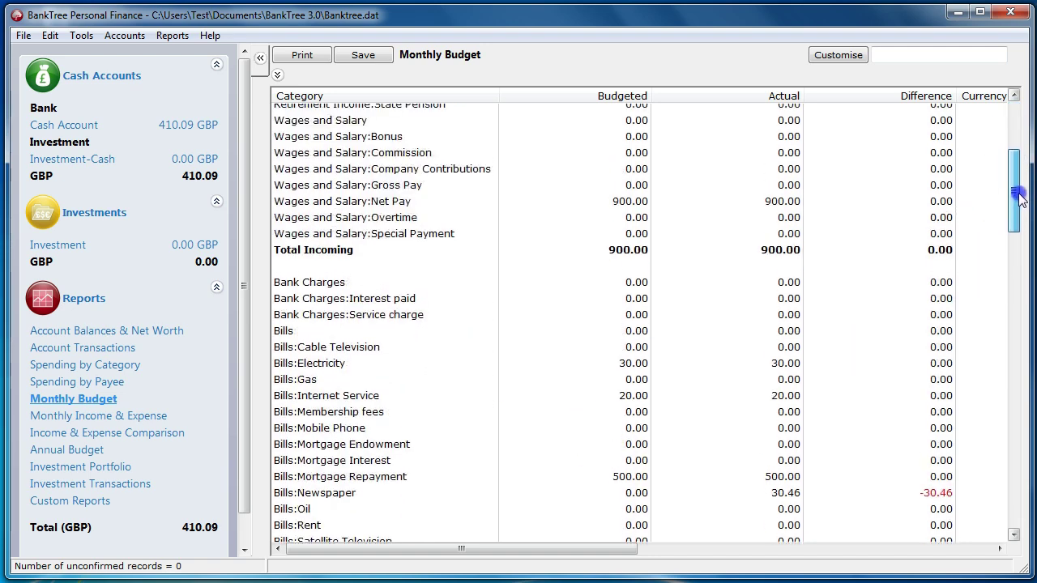
pyautogui.scroll(-3)
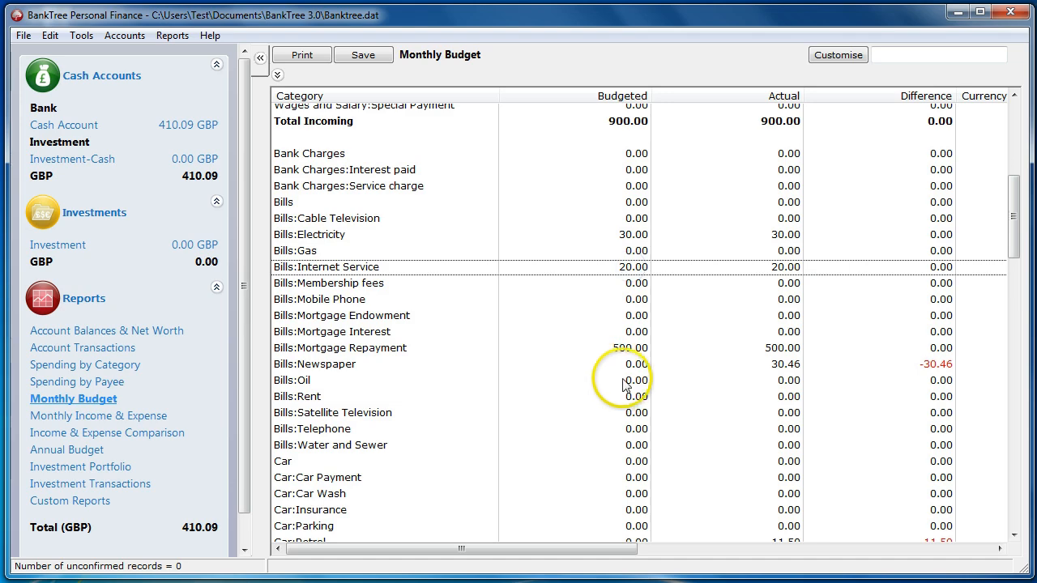
pyautogui.scroll(-3)
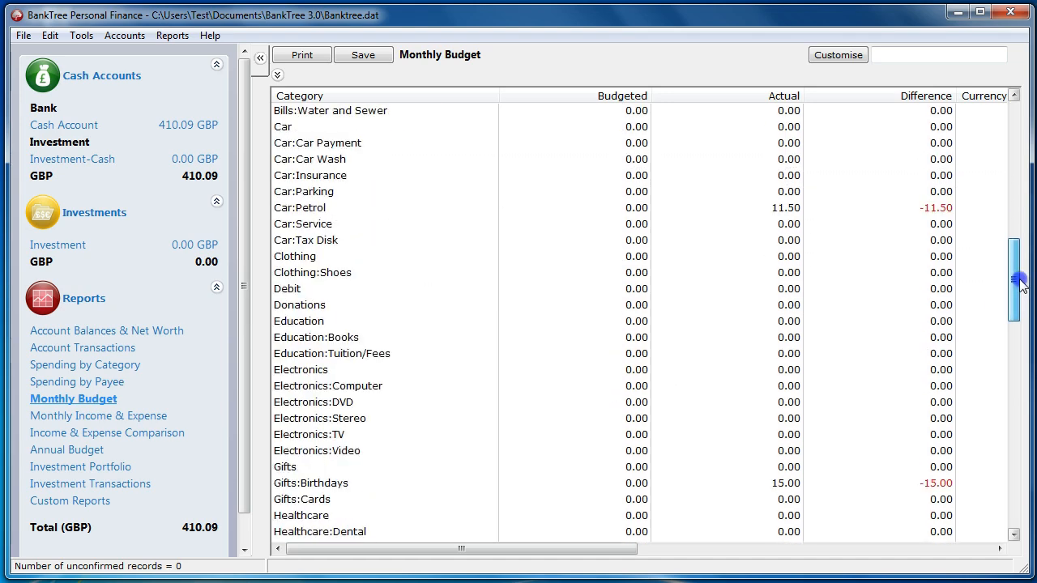
pyautogui.scroll(-3)
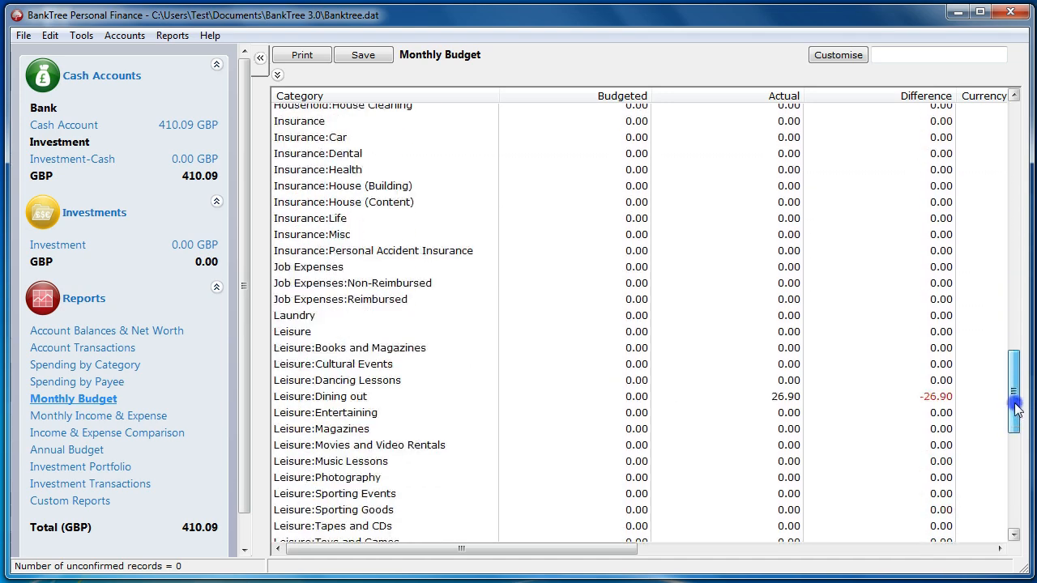
pyautogui.scroll(-3)
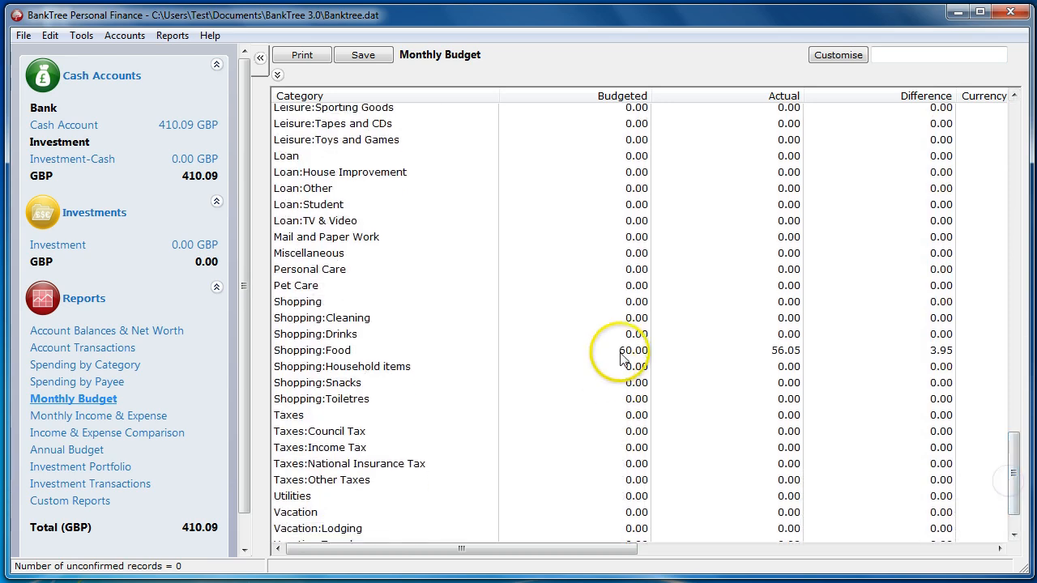
pyautogui.scroll(-3)
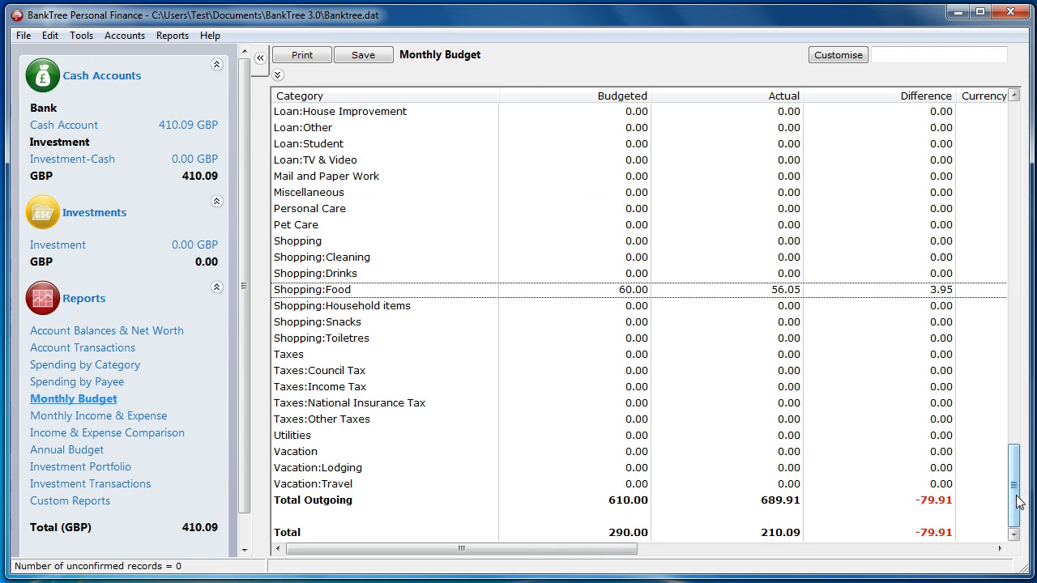
pyautogui.moveTo(91, 76)
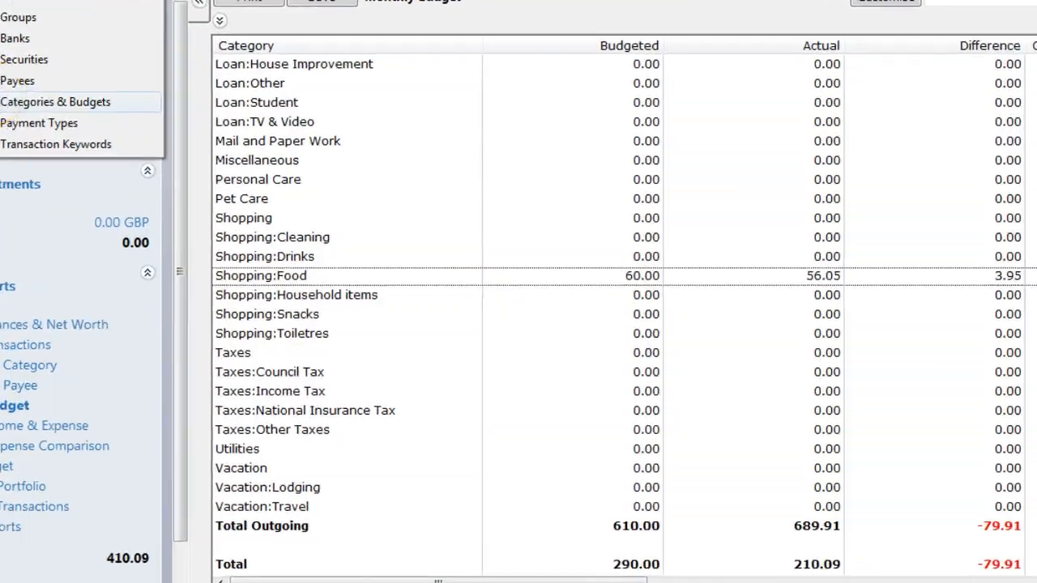
# Reopen Categories & Budgets, tick Bank Charges with its subcategories and confirm their deletion
pyautogui.click(55, 100)
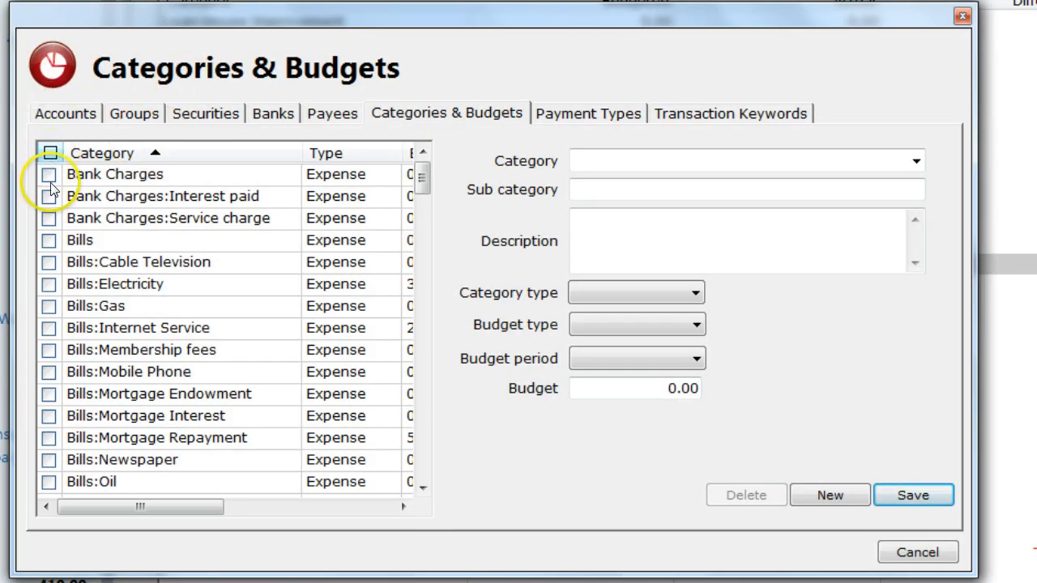
pyautogui.moveTo(139, 505); pyautogui.dragTo(246, 506)
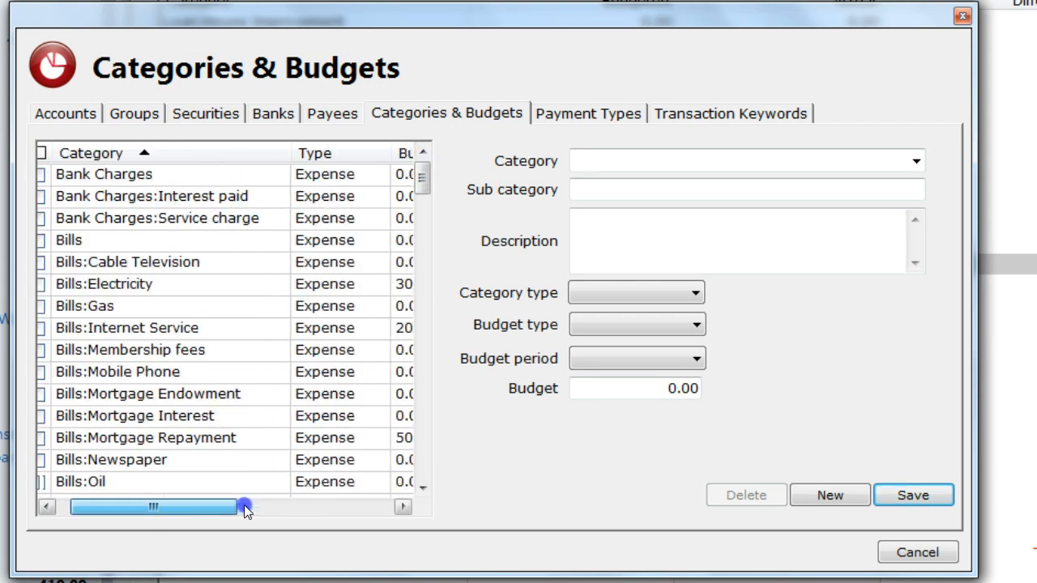
pyautogui.moveTo(243, 506); pyautogui.dragTo(137, 505)
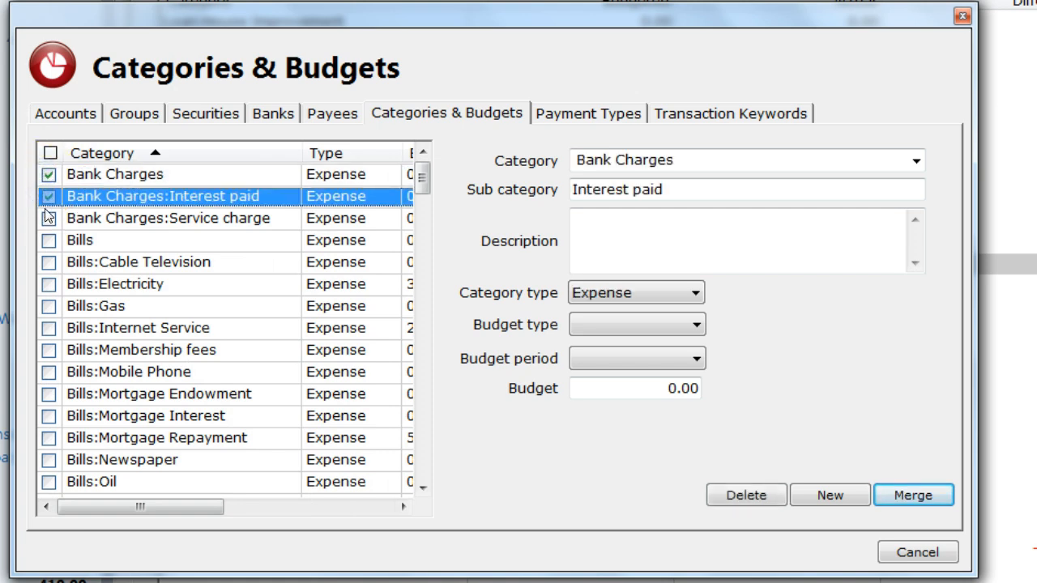
pyautogui.click(169, 217)
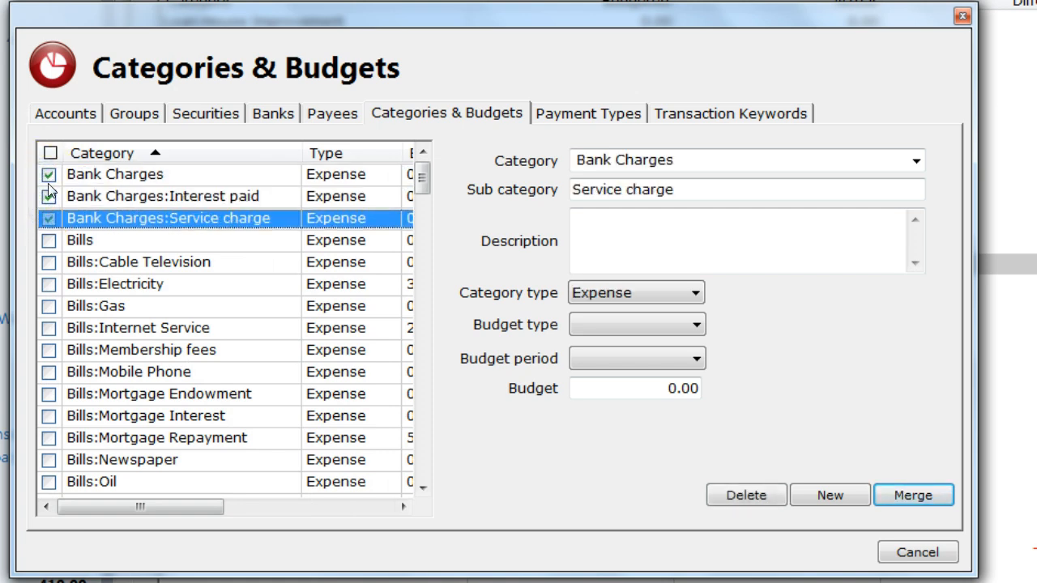
pyautogui.click(745, 496)
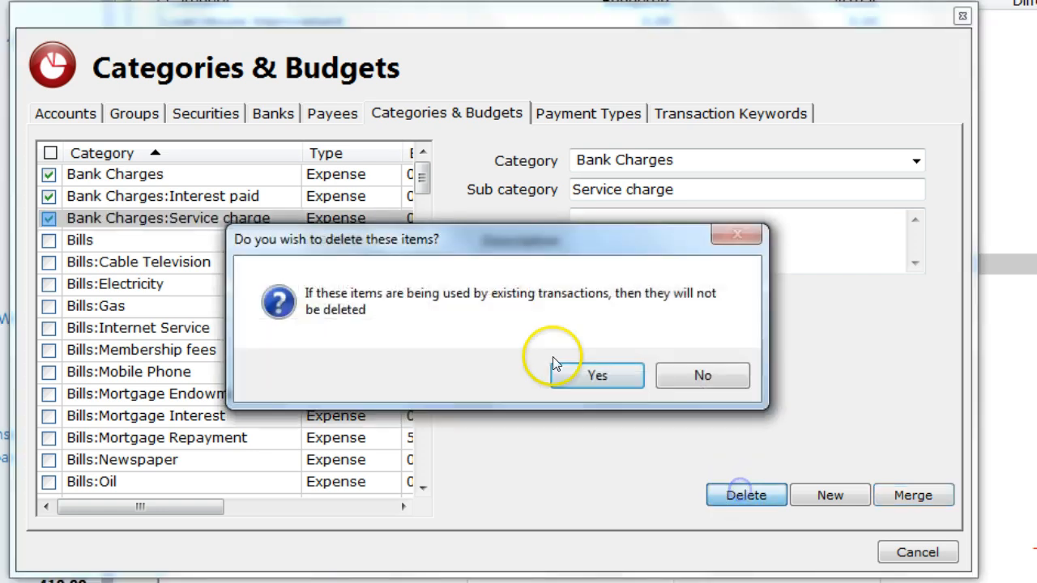
pyautogui.moveTo(505, 348)
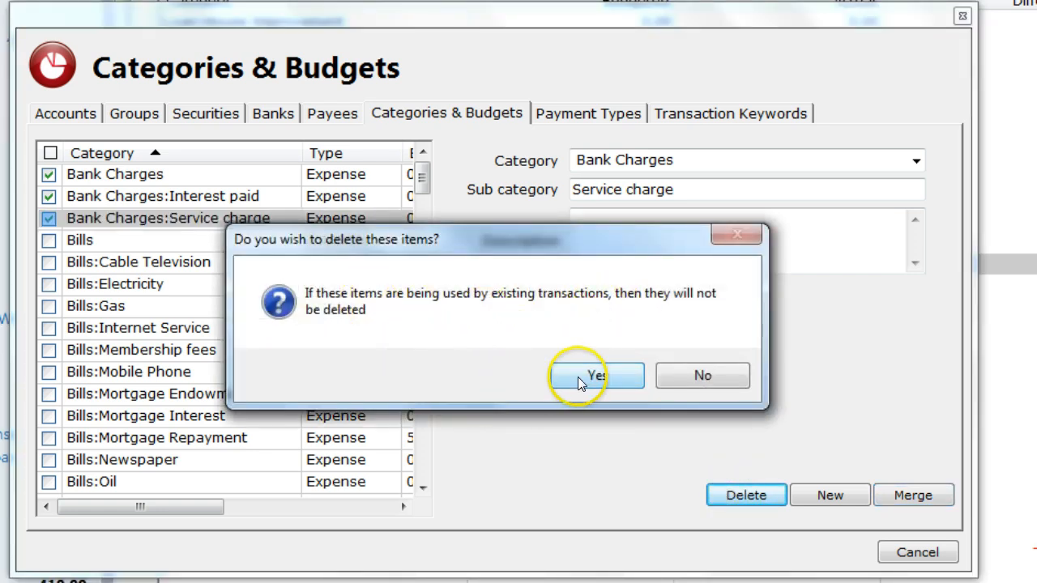
pyautogui.click(594, 376)
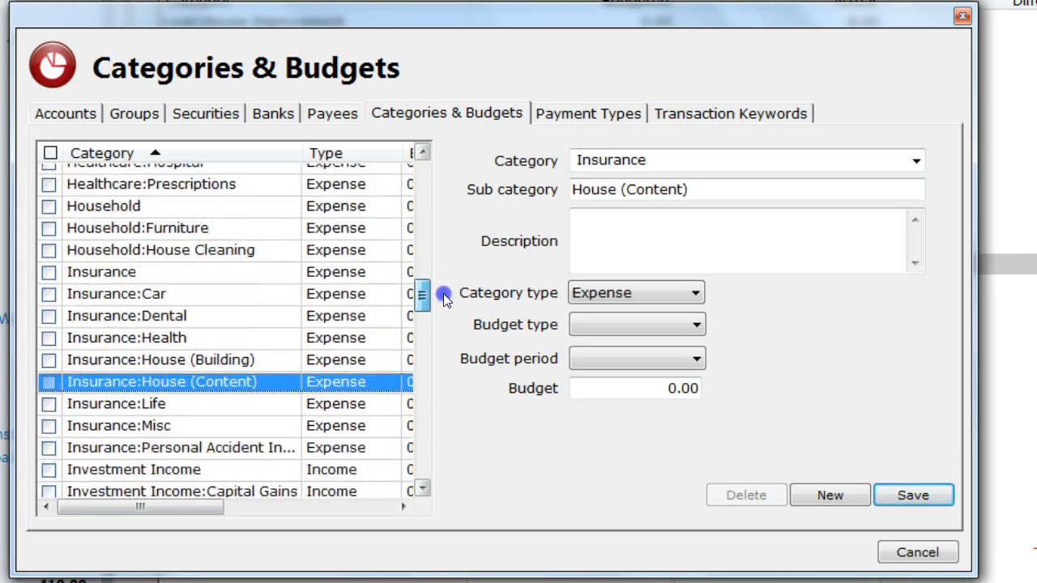
pyautogui.moveTo(170, 365)
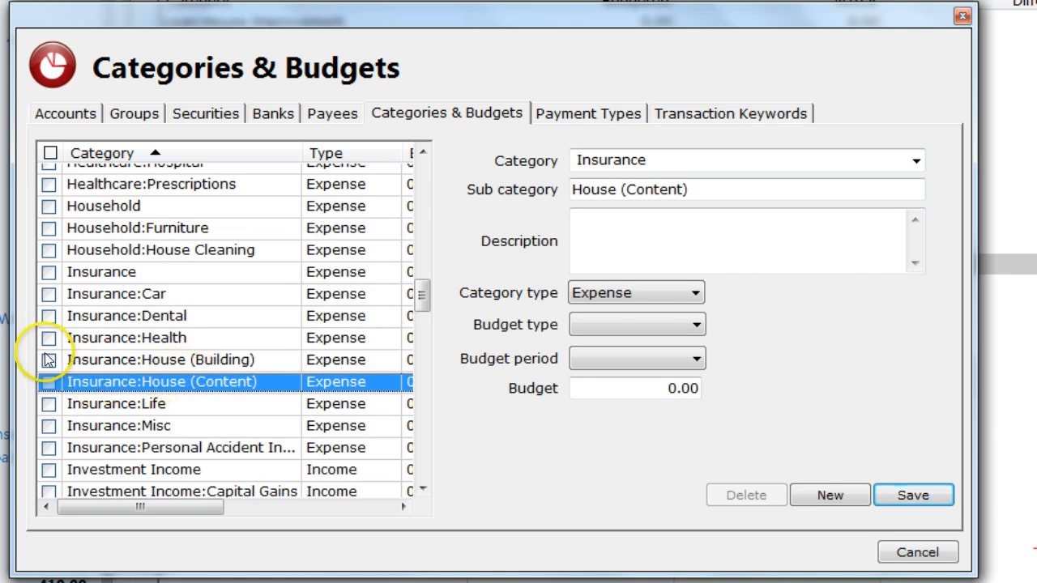
# Tick both House insurance subcategories and confirm merging them into Insurance:House
pyautogui.click(48, 360)
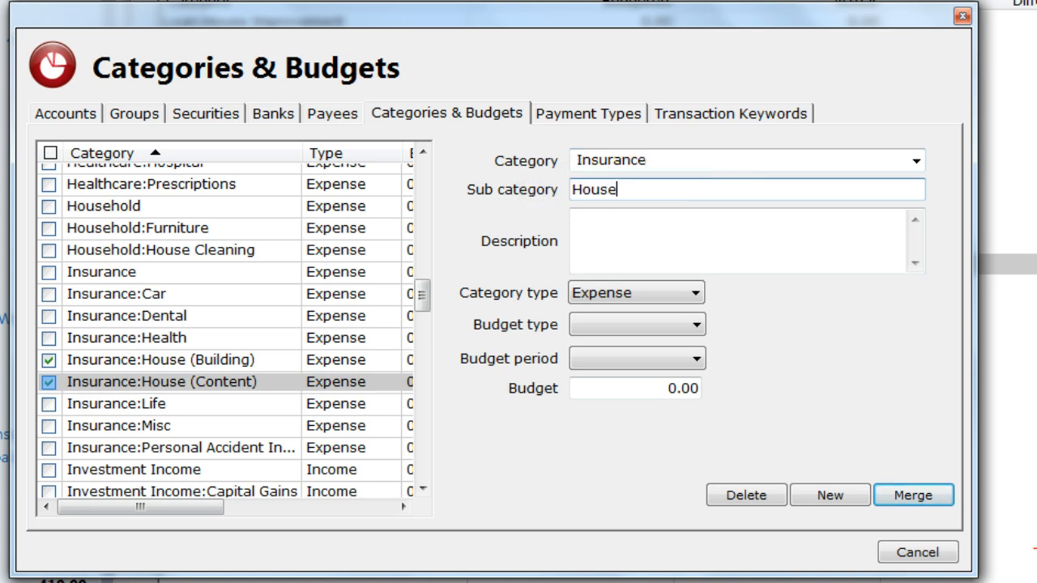
pyautogui.click(914, 495)
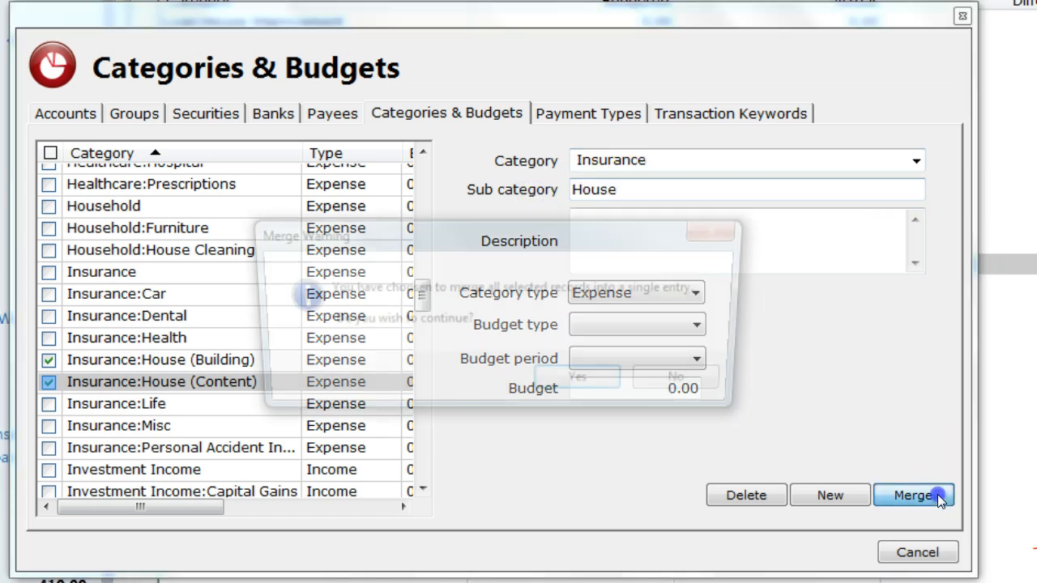
pyautogui.click(913, 496)
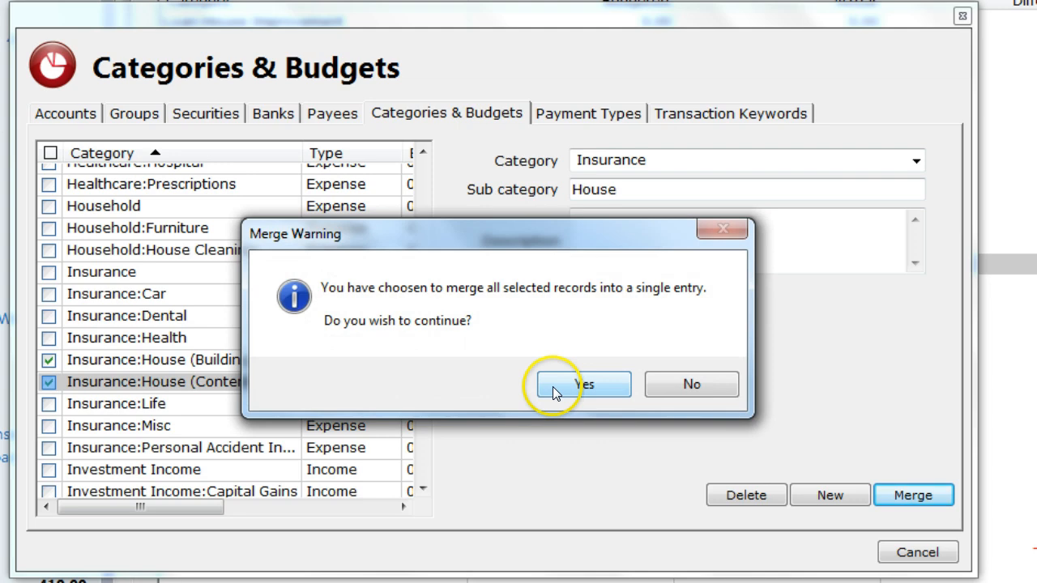
pyautogui.click(583, 384)
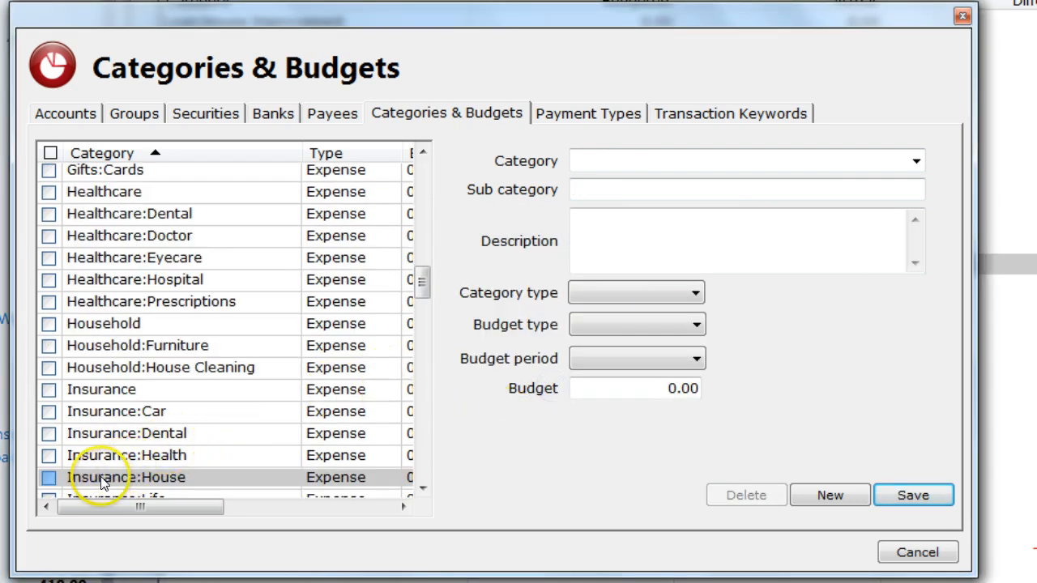